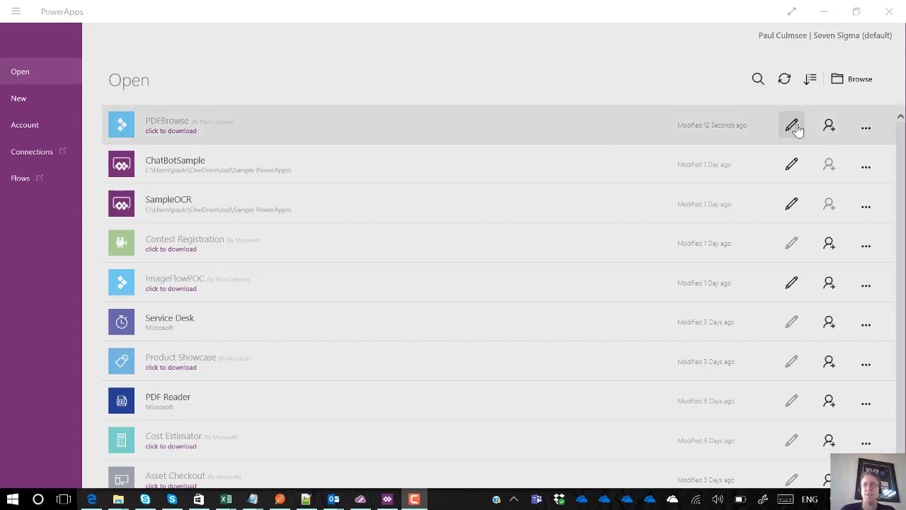
Open the PDFBrowse app in PowerApps Studio for editing.
{"action": "left_click", "coordinate": [791, 124]}
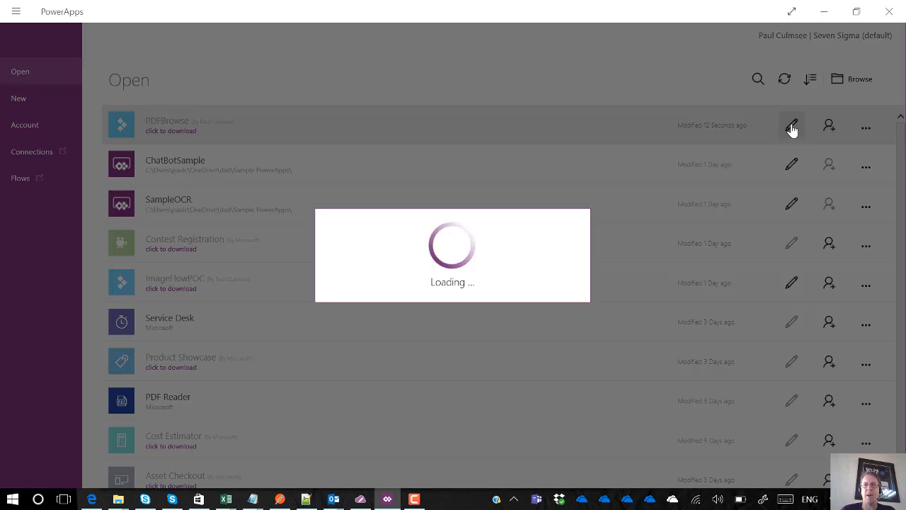
{"action": "left_click", "coordinate": [792, 126]}
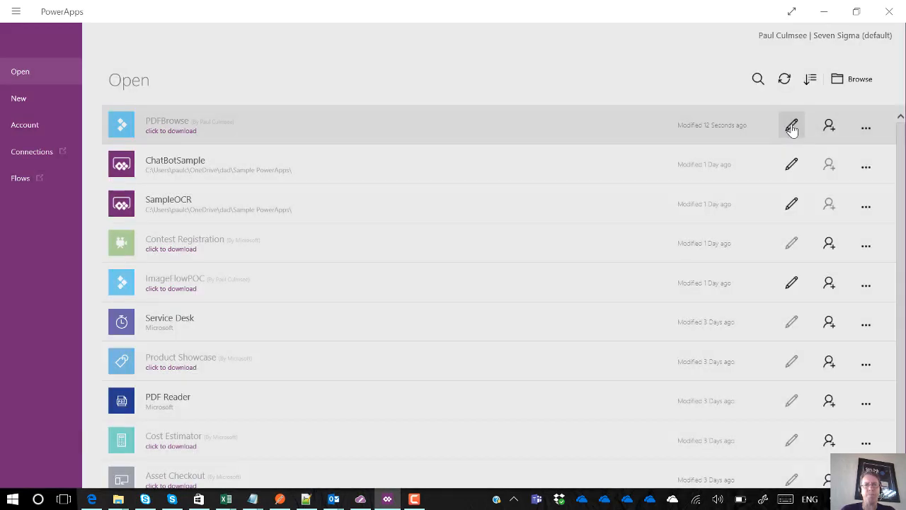
{"action": "left_click", "coordinate": [791, 126]}
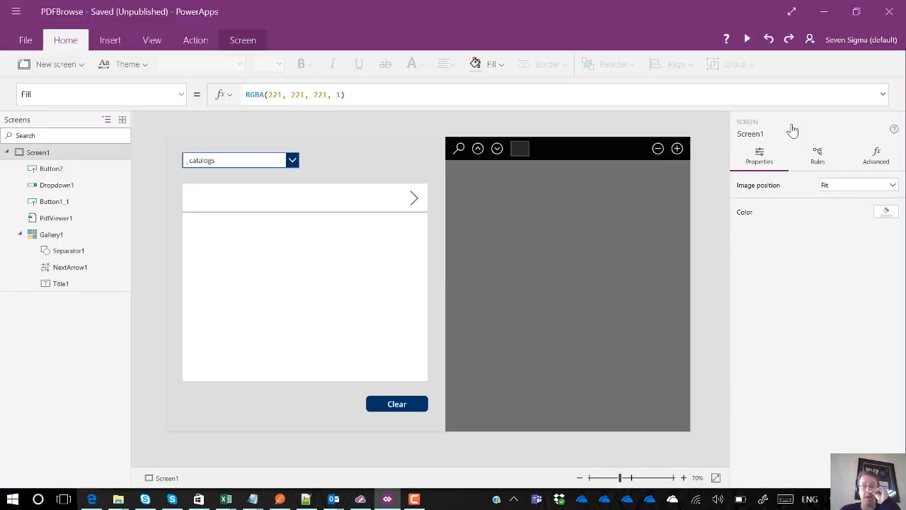
{"action": "mouse_move", "coordinate": [666, 209]}
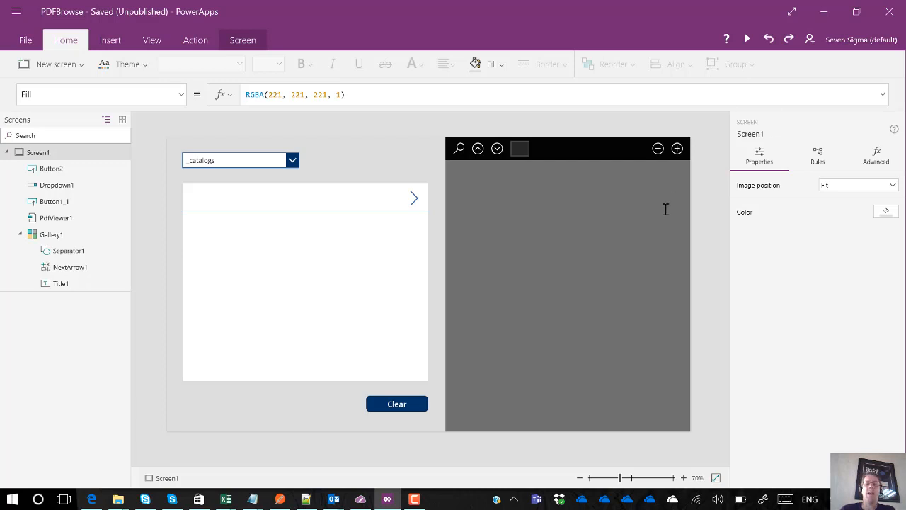
{"action": "mouse_move", "coordinate": [584, 378]}
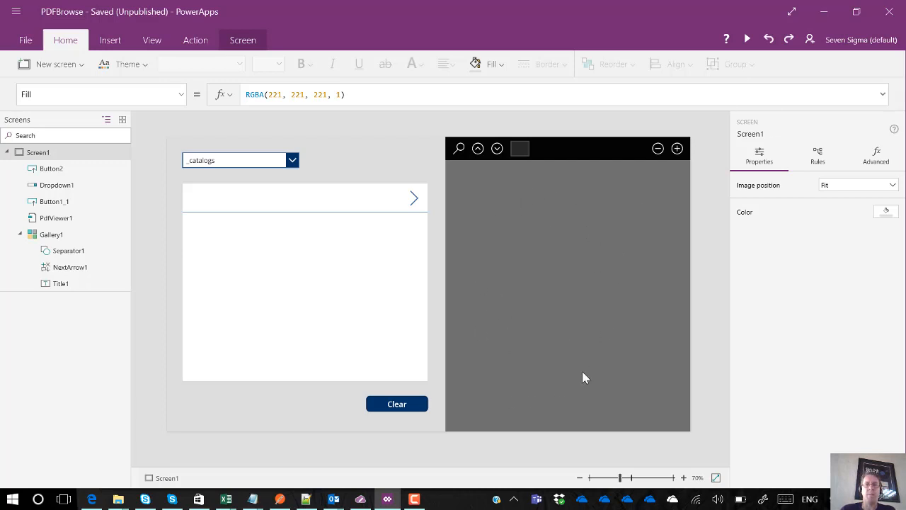
{"action": "mouse_move", "coordinate": [748, 39]}
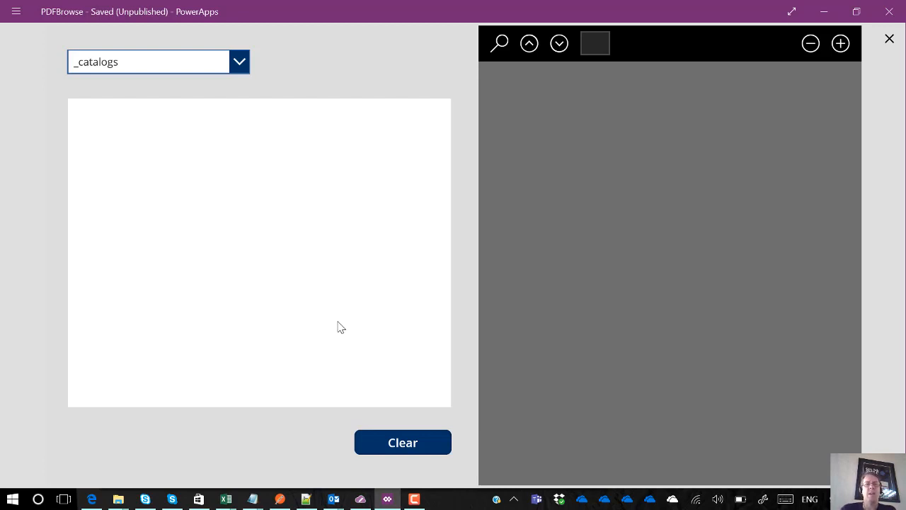
Pick Shared Documents from the library dropdown to list its five PDFs.
{"action": "left_click", "coordinate": [148, 62]}
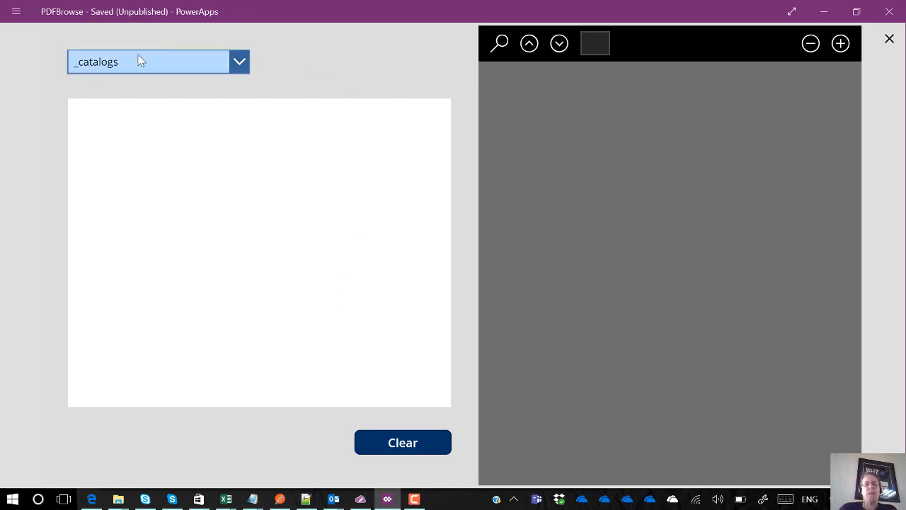
{"action": "left_click", "coordinate": [239, 62]}
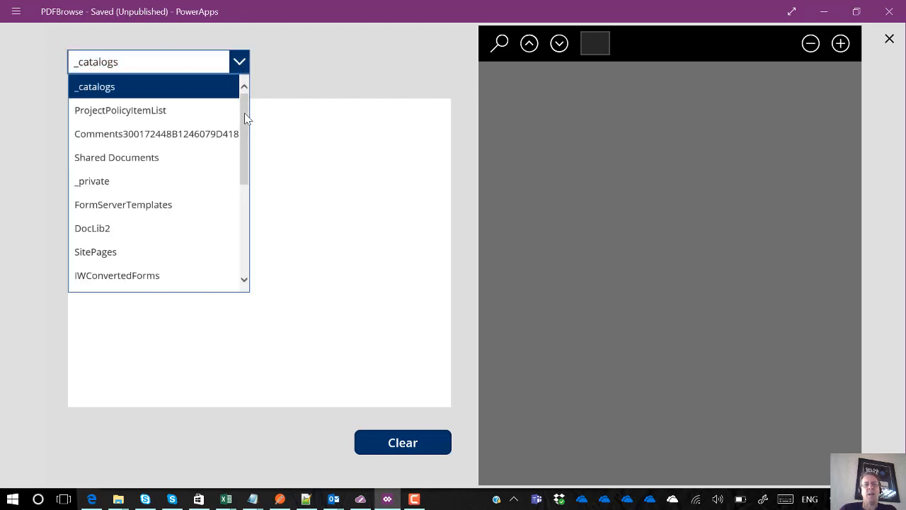
{"action": "mouse_move", "coordinate": [139, 228]}
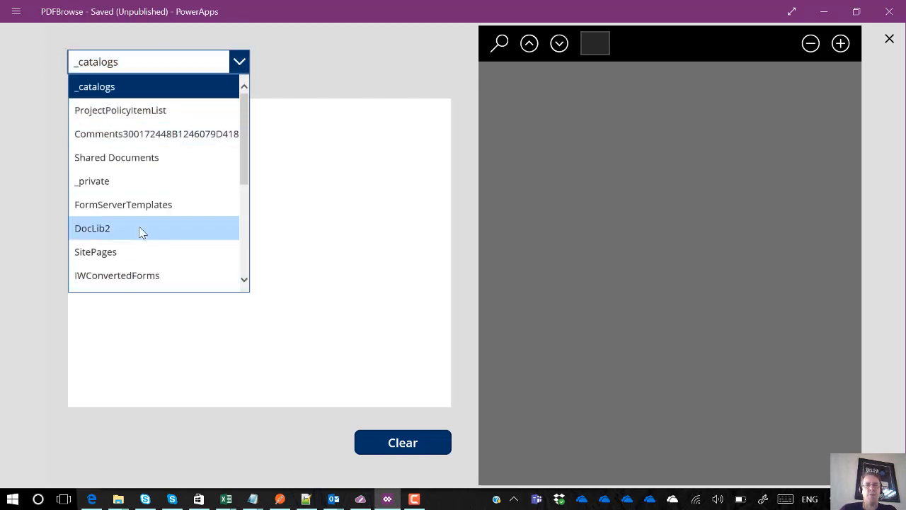
{"action": "mouse_move", "coordinate": [138, 134]}
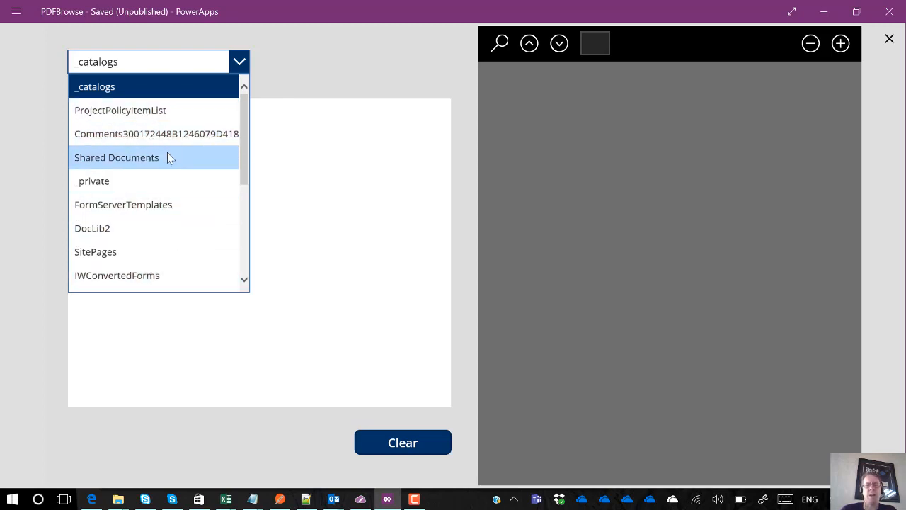
{"action": "mouse_move", "coordinate": [117, 157]}
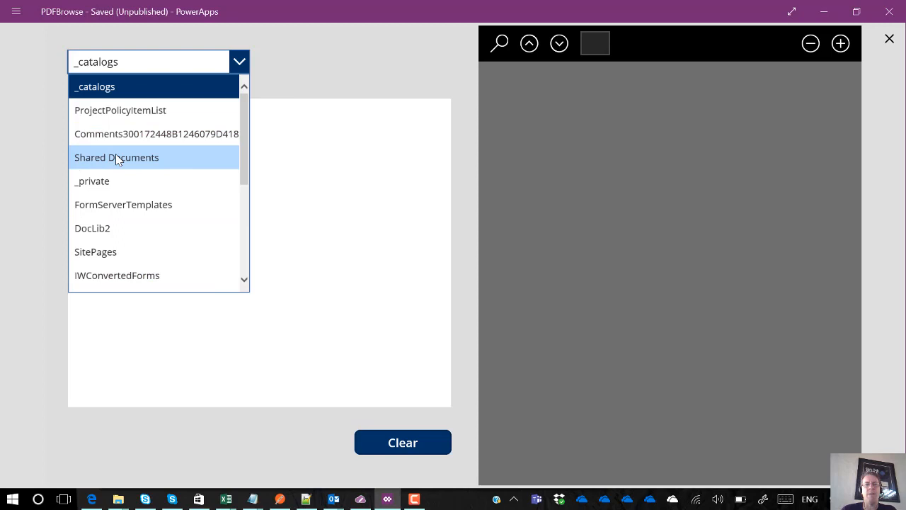
{"action": "mouse_move", "coordinate": [137, 162]}
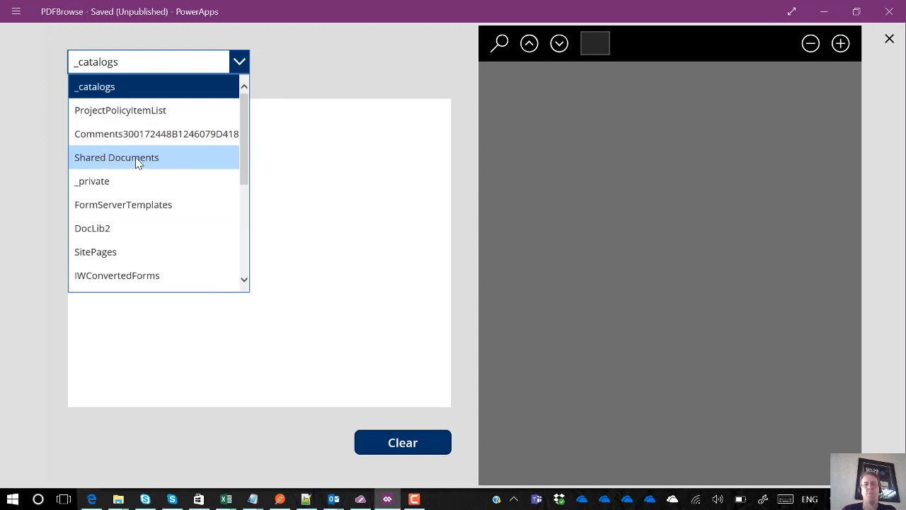
{"action": "left_click", "coordinate": [116, 157]}
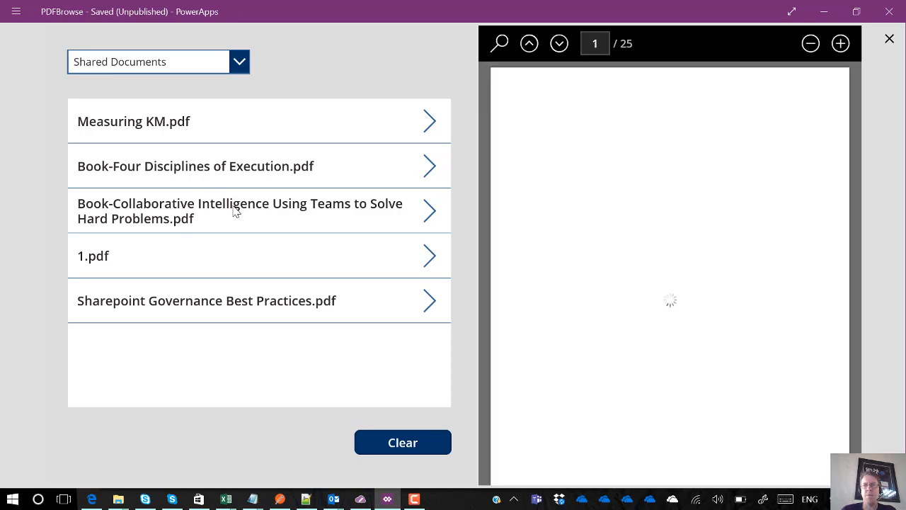
View the Book-Collaborative Intelligence PDF, advance to page 2, and zoom out.
{"action": "left_click", "coordinate": [239, 210]}
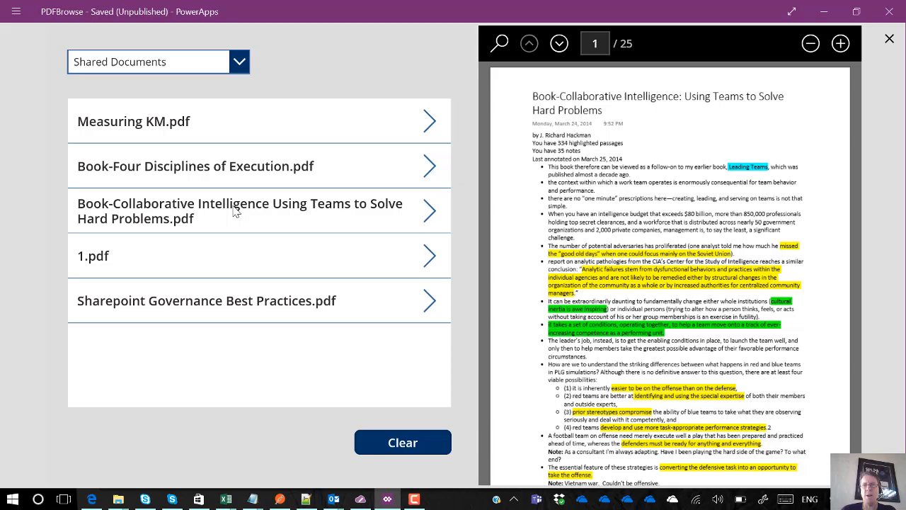
{"action": "left_click", "coordinate": [559, 43]}
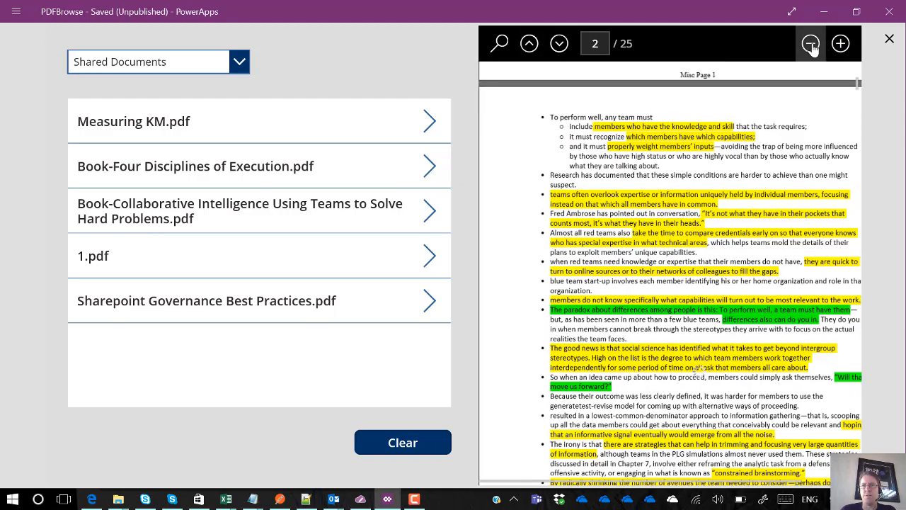
{"action": "left_click", "coordinate": [811, 43]}
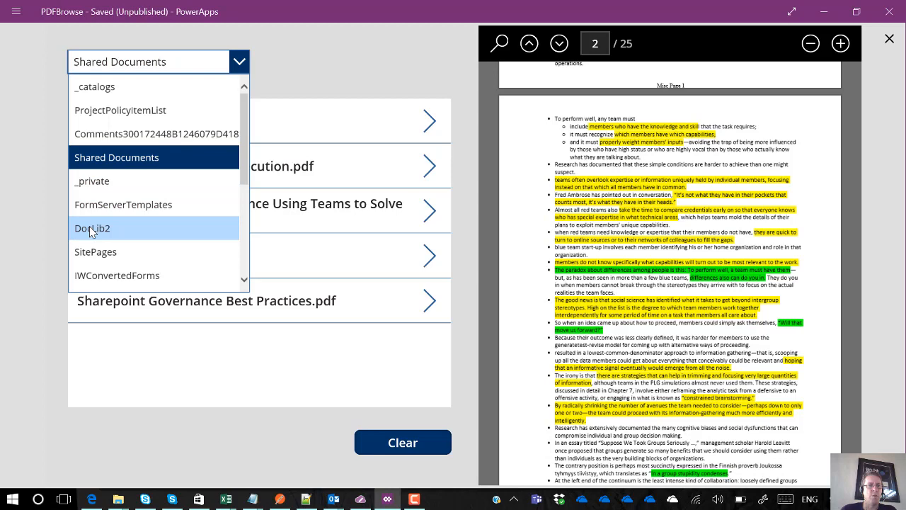
Choose DocLib2 in the library dropdown, listing six PDFs.
{"action": "left_click", "coordinate": [92, 228]}
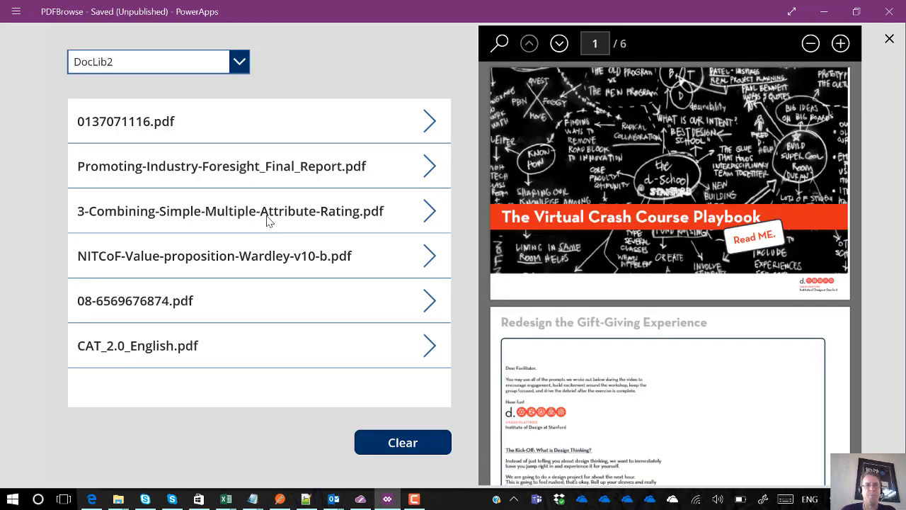
{"action": "mouse_move", "coordinate": [195, 264]}
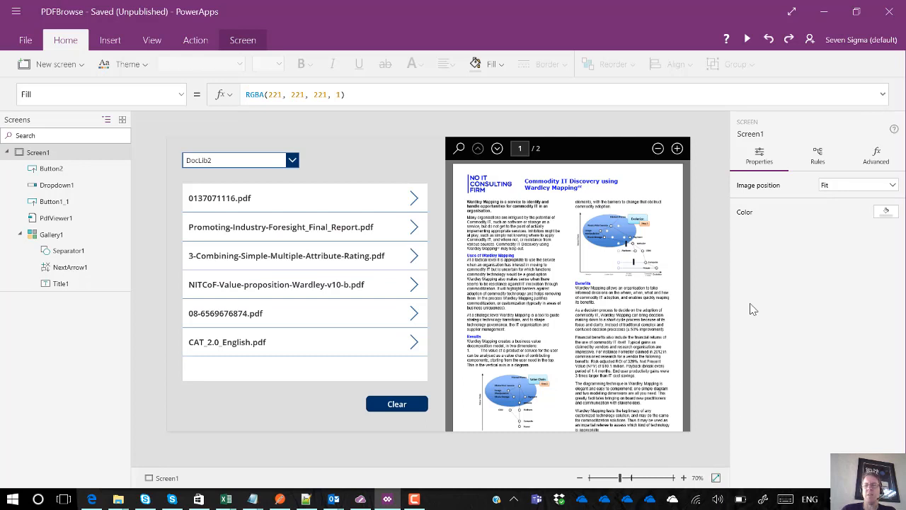
{"action": "mouse_move", "coordinate": [749, 240]}
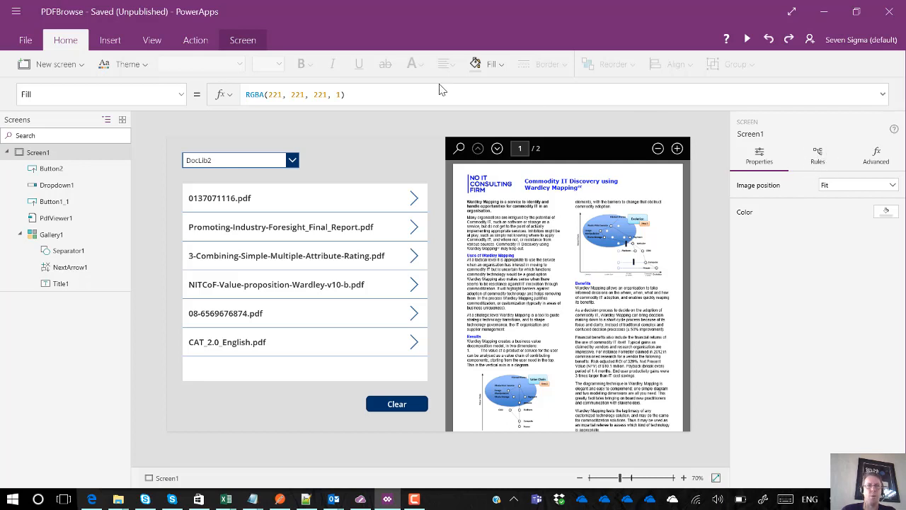
Show the Data pane listing the FolderHandler connection.
{"action": "left_click", "coordinate": [152, 39]}
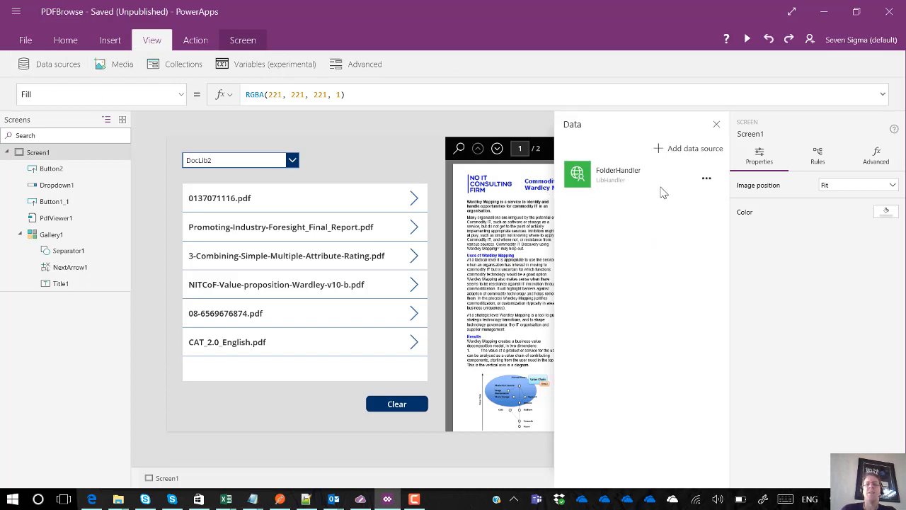
{"action": "mouse_move", "coordinate": [618, 207]}
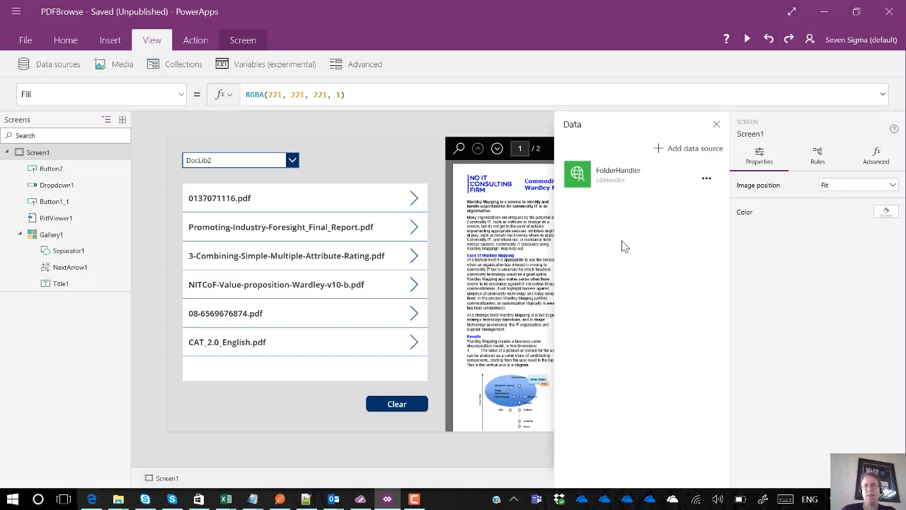
{"action": "mouse_move", "coordinate": [777, 299]}
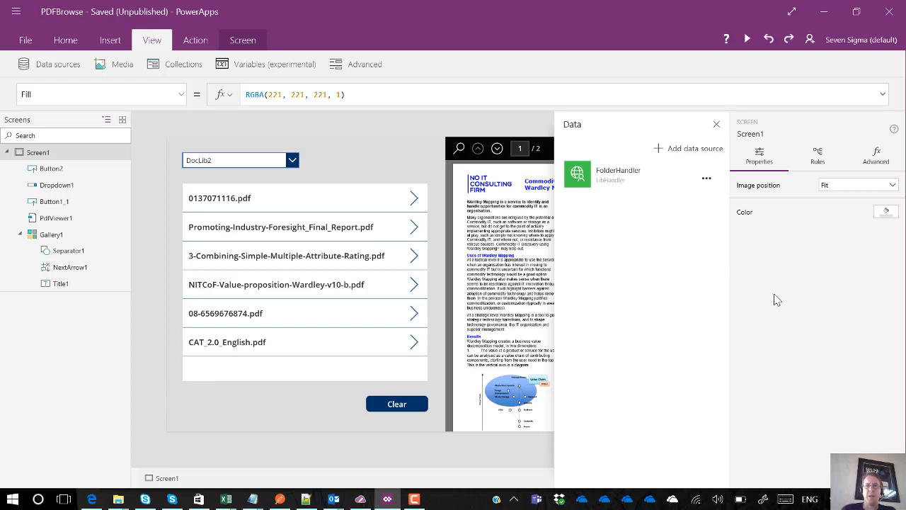
{"action": "mouse_move", "coordinate": [772, 273]}
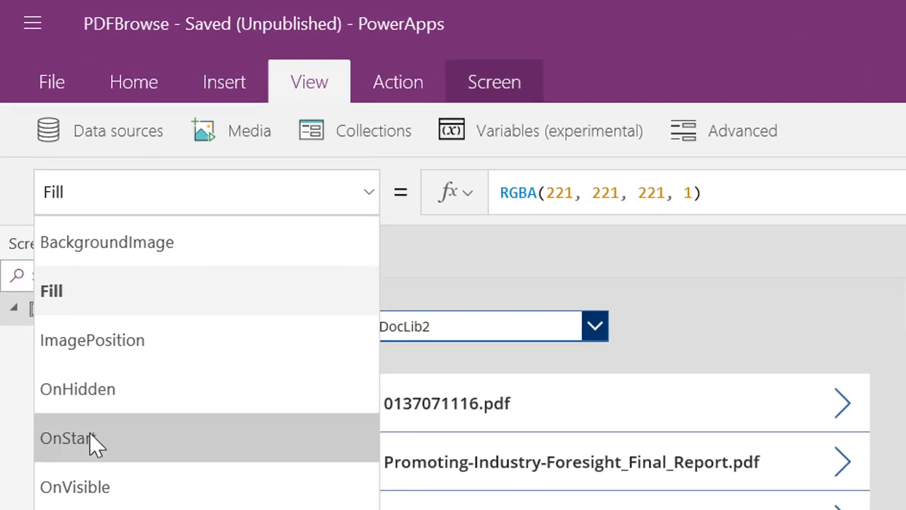
Set OnStart to ClearCollect(LibList,FolderHandler.createpathsinvoke("/","/")).
{"action": "left_click", "coordinate": [67, 437]}
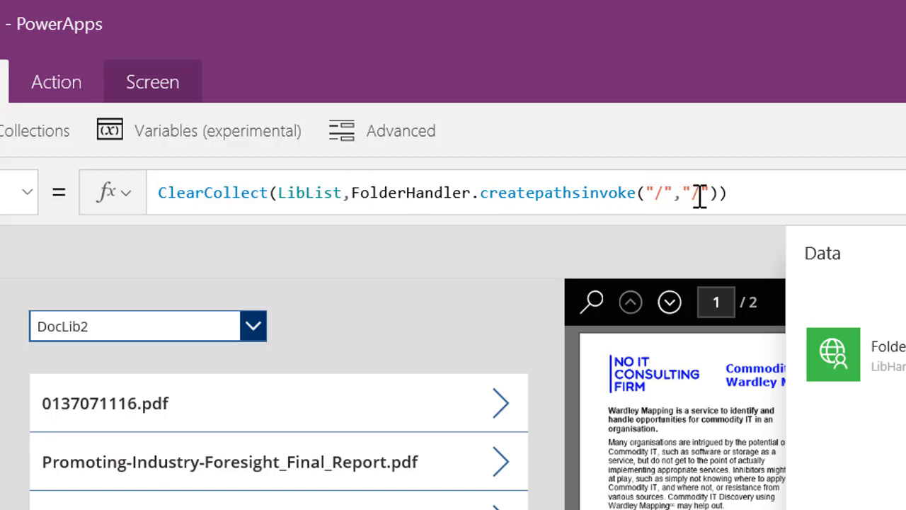
{"action": "type", "text": "/"}
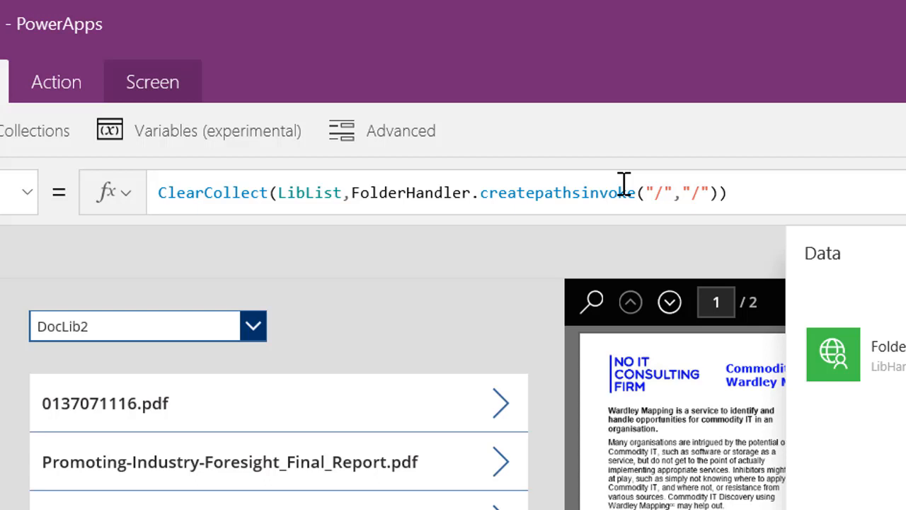
{"action": "mouse_move", "coordinate": [400, 262]}
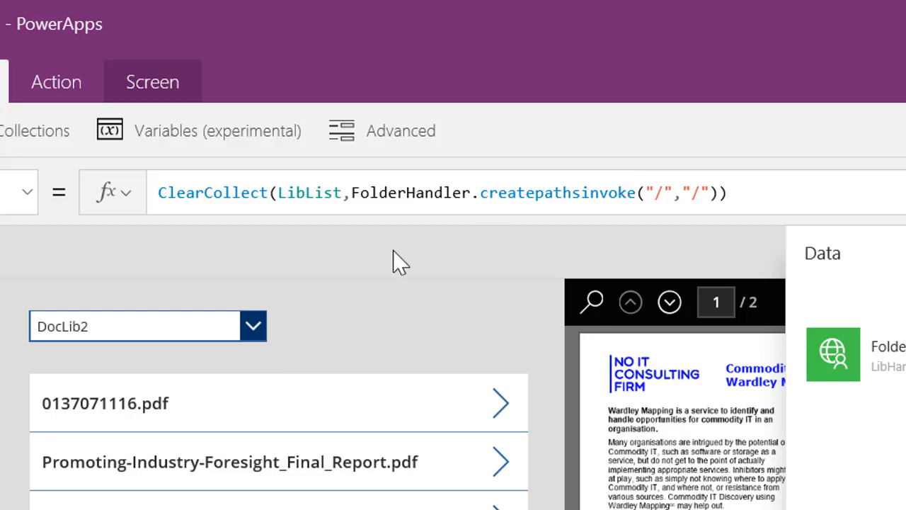
{"action": "left_click", "coordinate": [294, 192]}
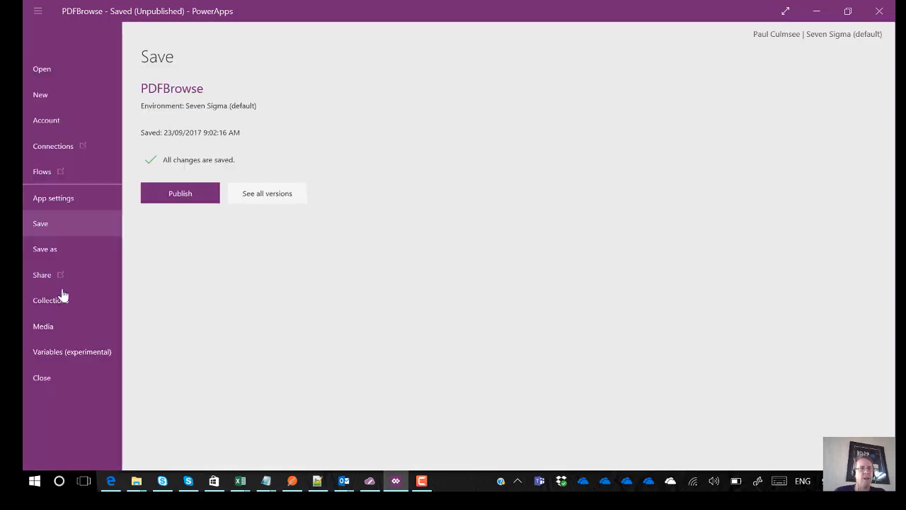
Preview the LibList collection with entries like _catalogs and Shared Documents.
{"action": "left_click", "coordinate": [48, 299]}
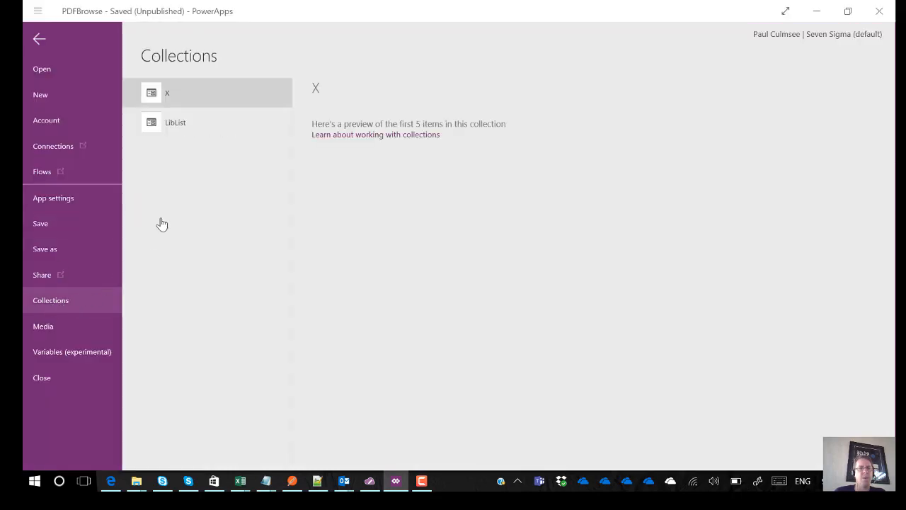
{"action": "left_click", "coordinate": [175, 122]}
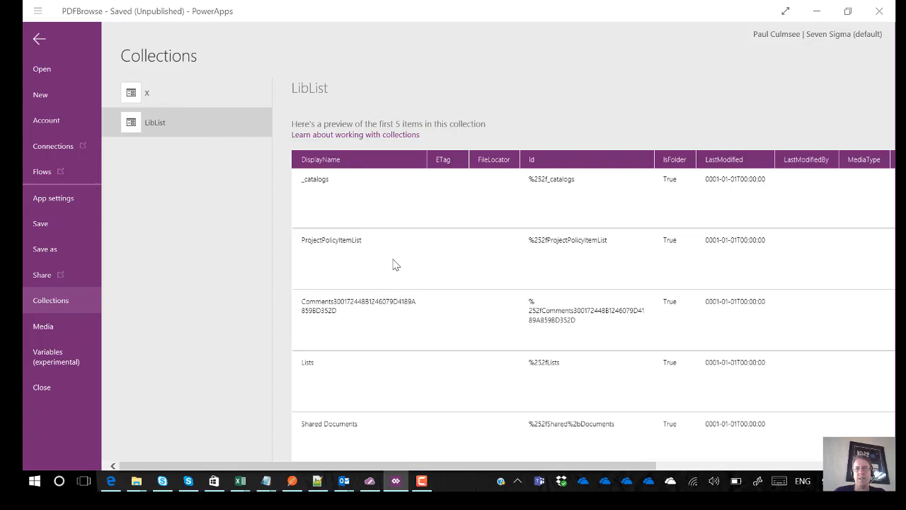
{"action": "mouse_move", "coordinate": [684, 209]}
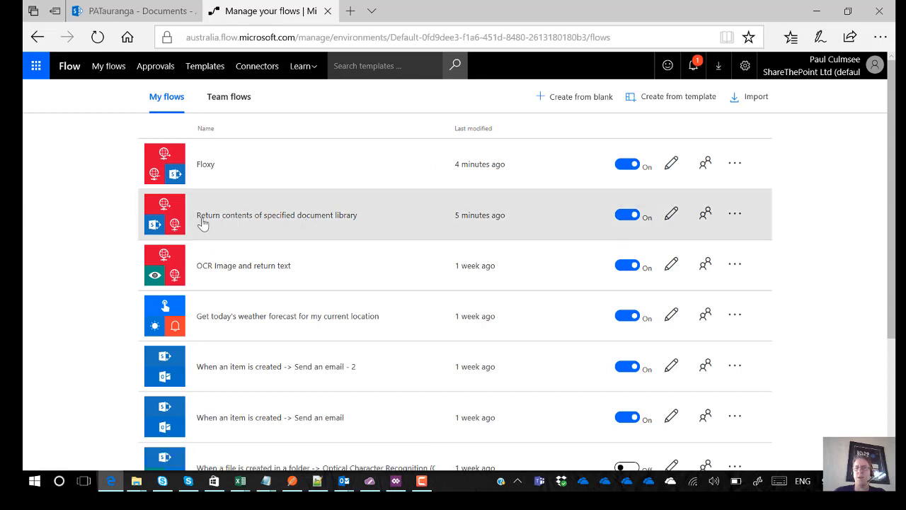
{"action": "mouse_move", "coordinate": [310, 226]}
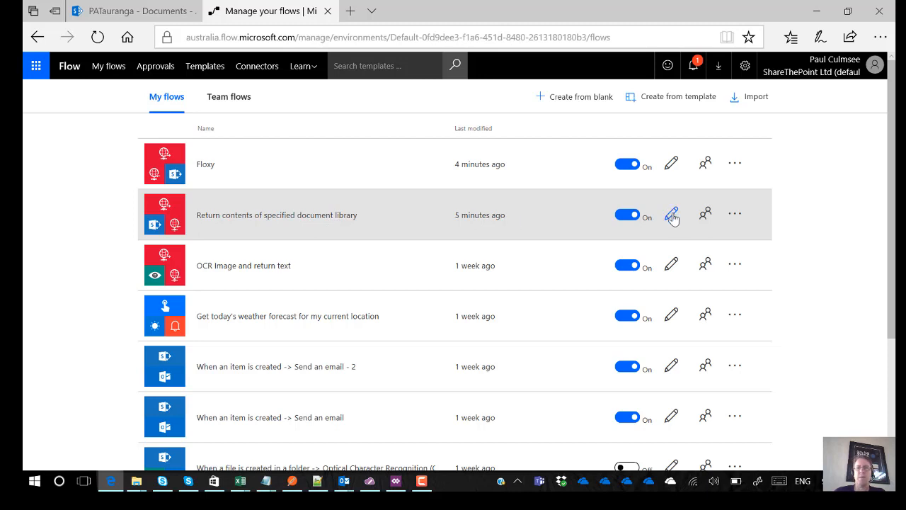
Edit the 'Return contents of specified document library' flow and expand its HTTP trigger schema.
{"action": "left_click", "coordinate": [672, 215]}
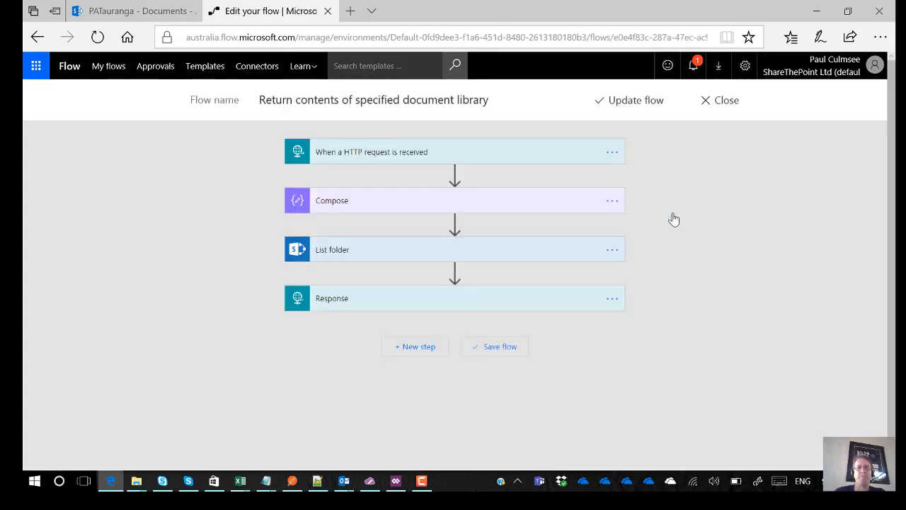
{"action": "mouse_move", "coordinate": [438, 151]}
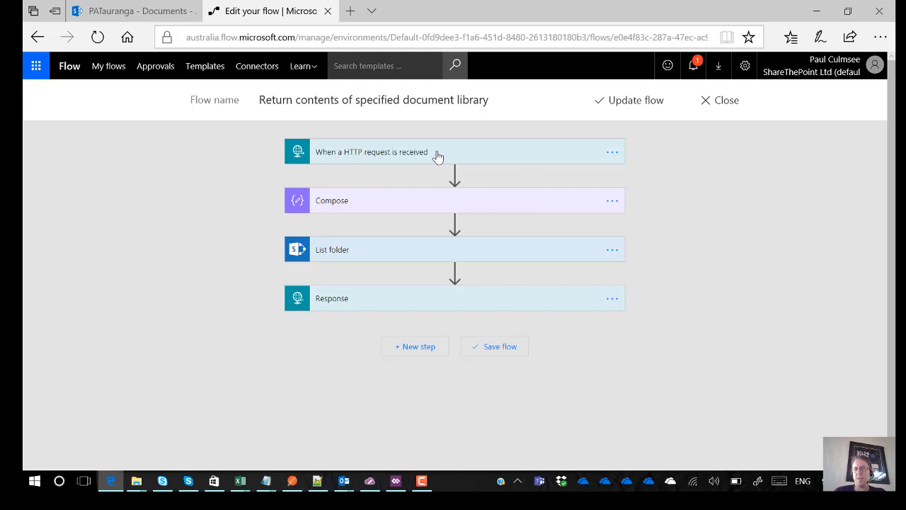
{"action": "mouse_move", "coordinate": [423, 158]}
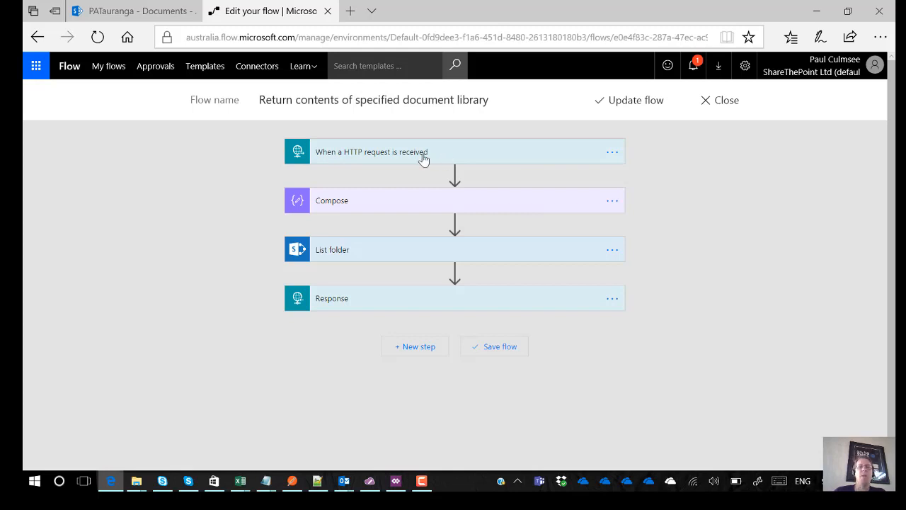
{"action": "mouse_move", "coordinate": [401, 210]}
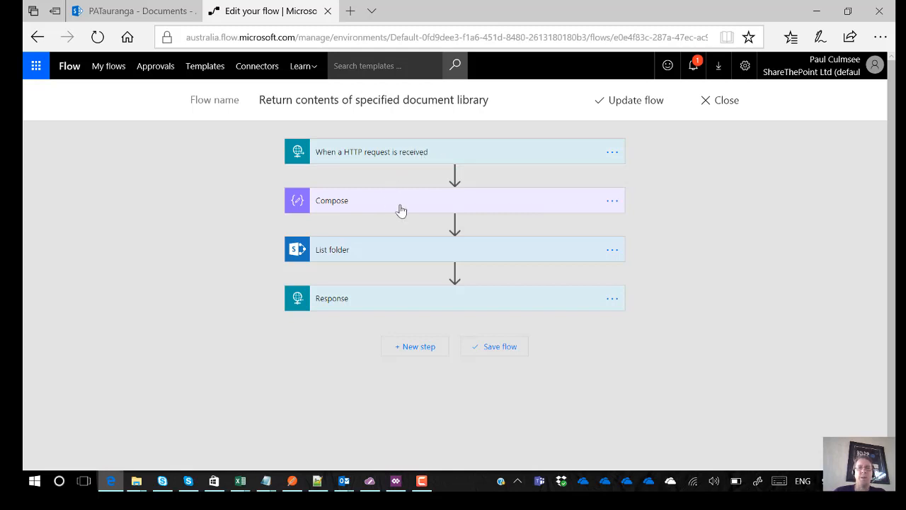
{"action": "left_click", "coordinate": [372, 152]}
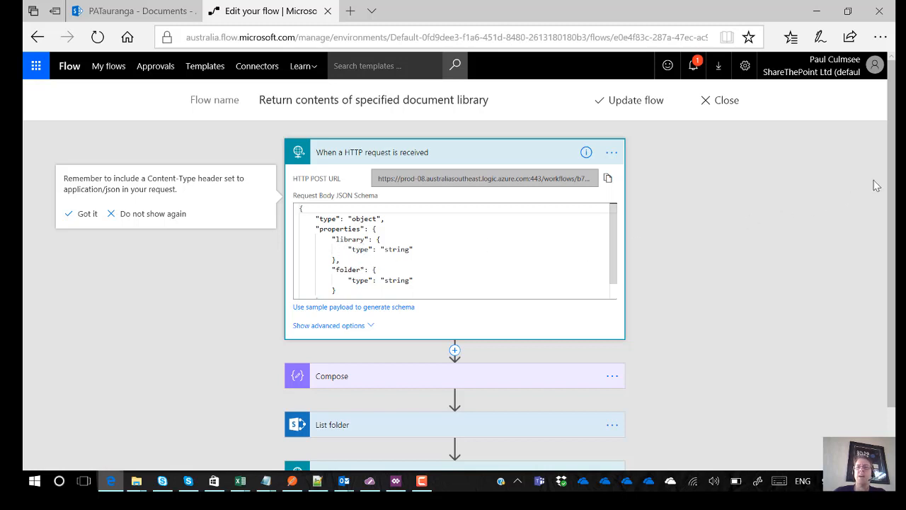
{"action": "scroll", "scroll_direction": "down", "scroll_amount": 3}
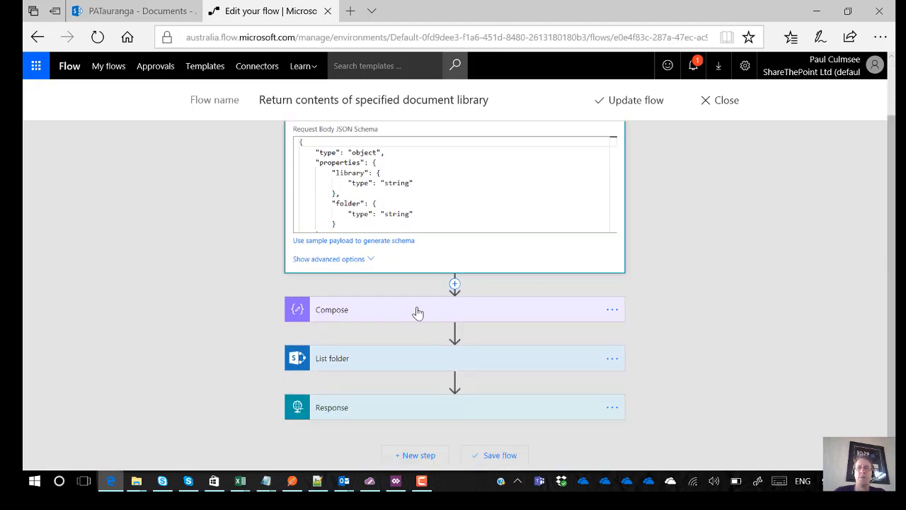
Expand the Compose, List folder and Response steps to inspect their settings.
{"action": "left_click", "coordinate": [418, 310]}
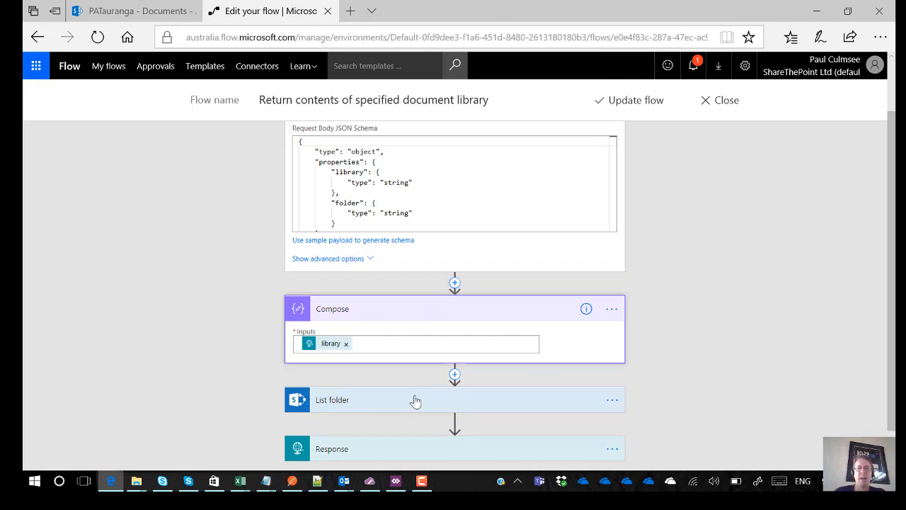
{"action": "left_click", "coordinate": [332, 399]}
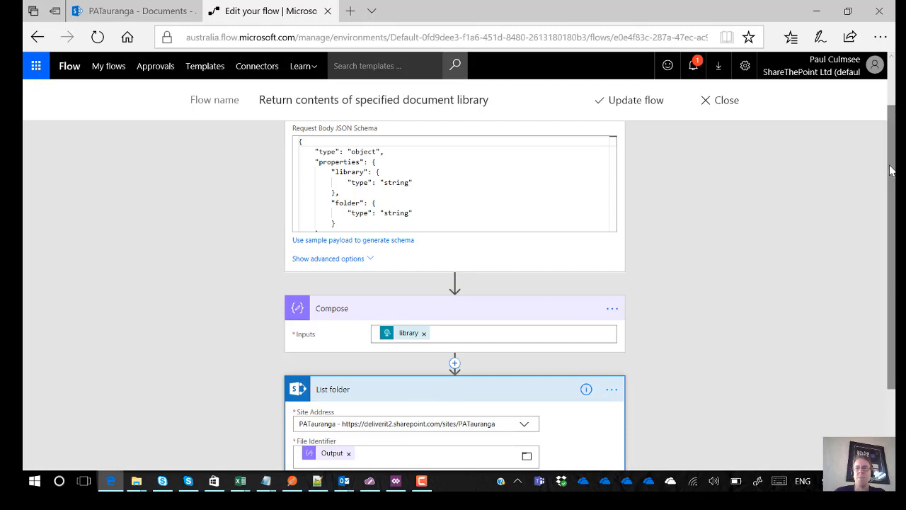
{"action": "scroll", "scroll_direction": "down", "scroll_amount": 3}
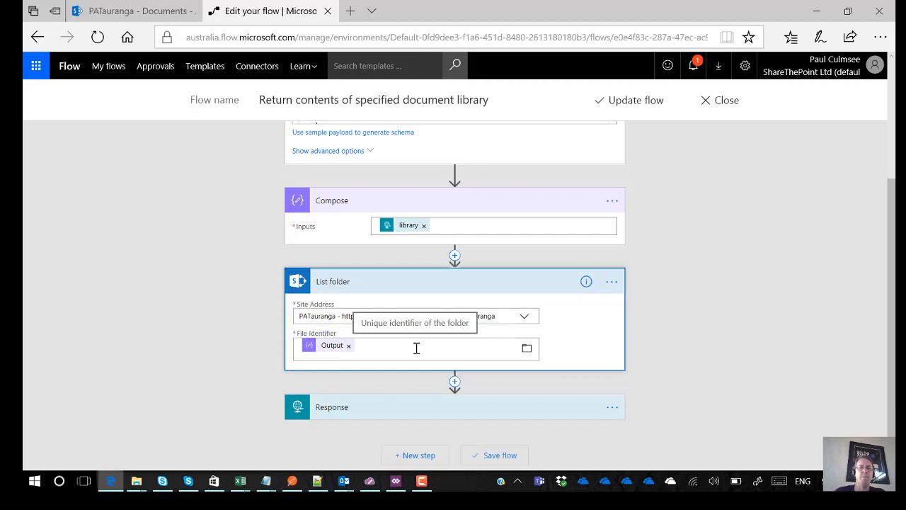
{"action": "mouse_move", "coordinate": [437, 338]}
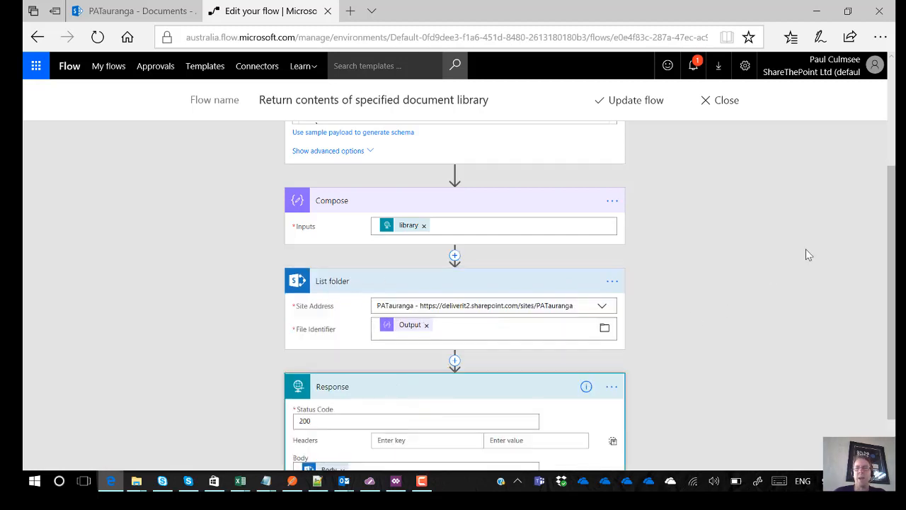
{"action": "scroll", "scroll_direction": "down", "scroll_amount": 3}
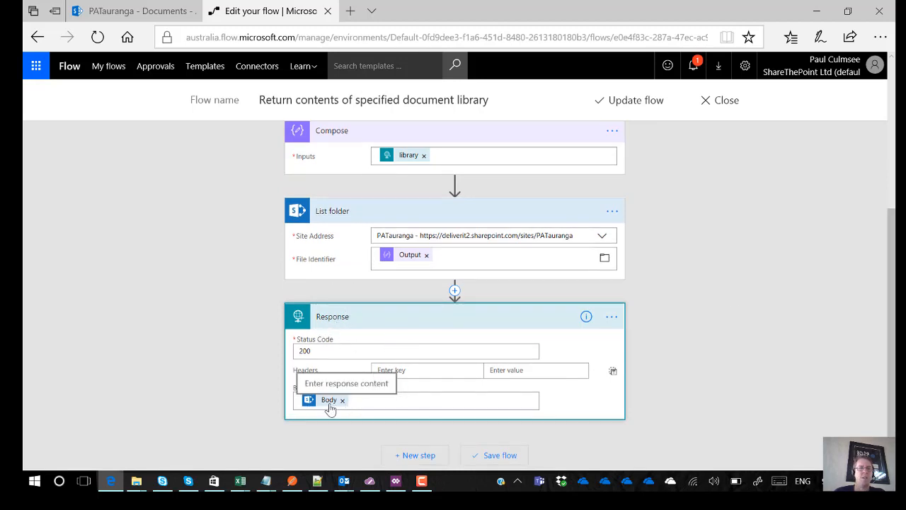
{"action": "mouse_move", "coordinate": [351, 223]}
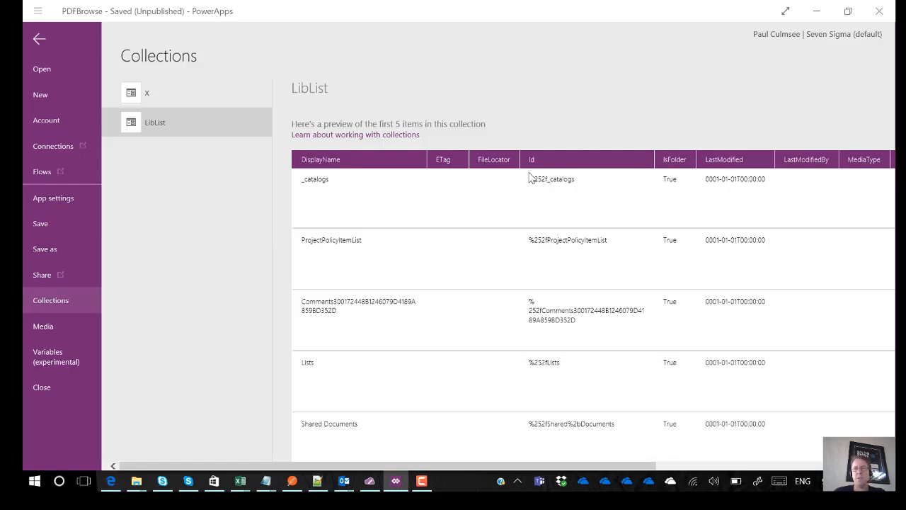
{"action": "mouse_move", "coordinate": [495, 289]}
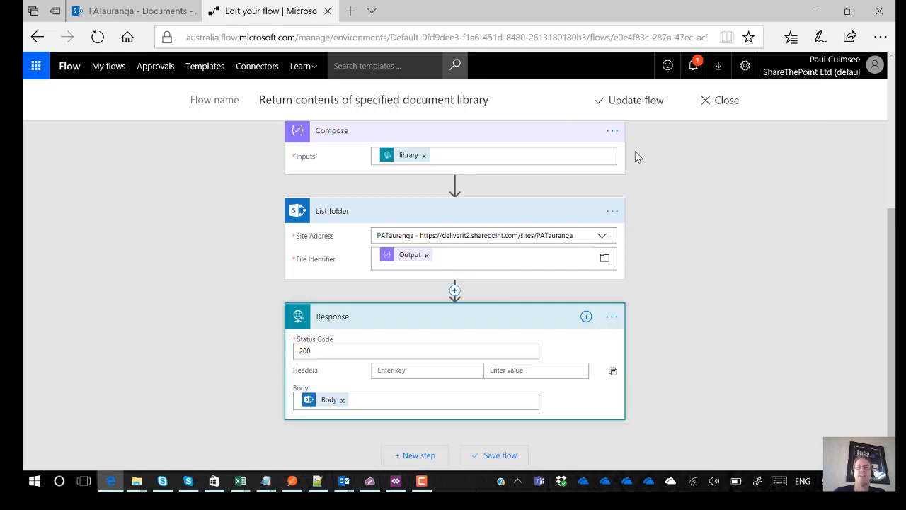
{"action": "mouse_move", "coordinate": [892, 251]}
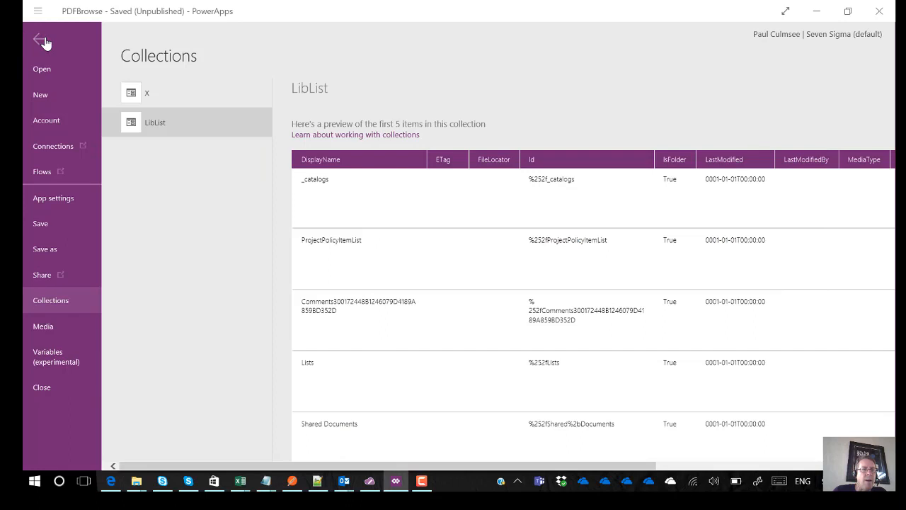
Set the PDF viewer's Document to the flow URL & Gallery1.Selected.Path.
{"action": "left_click", "coordinate": [41, 40]}
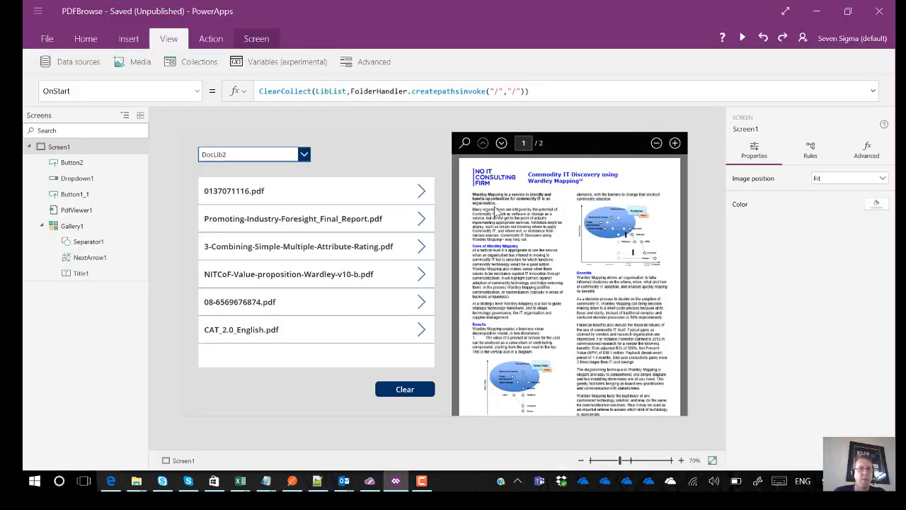
{"action": "mouse_move", "coordinate": [503, 372]}
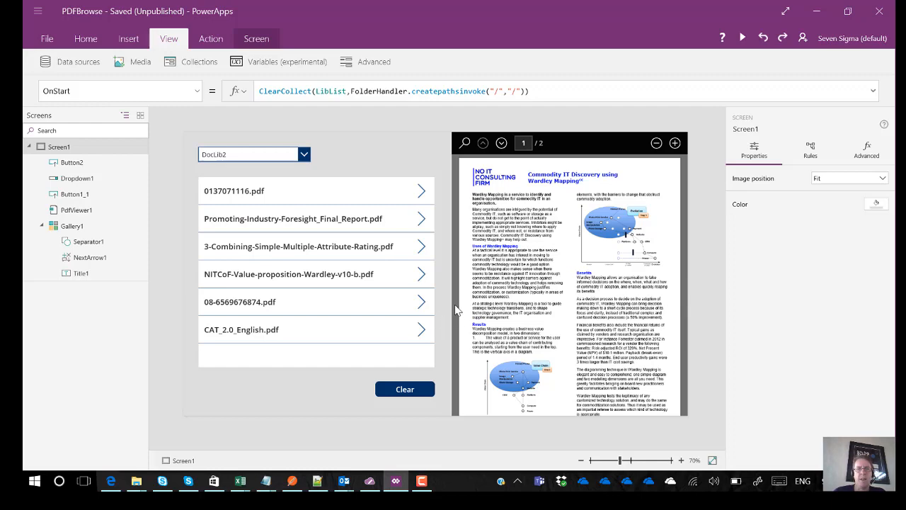
{"action": "left_click", "coordinate": [566, 283]}
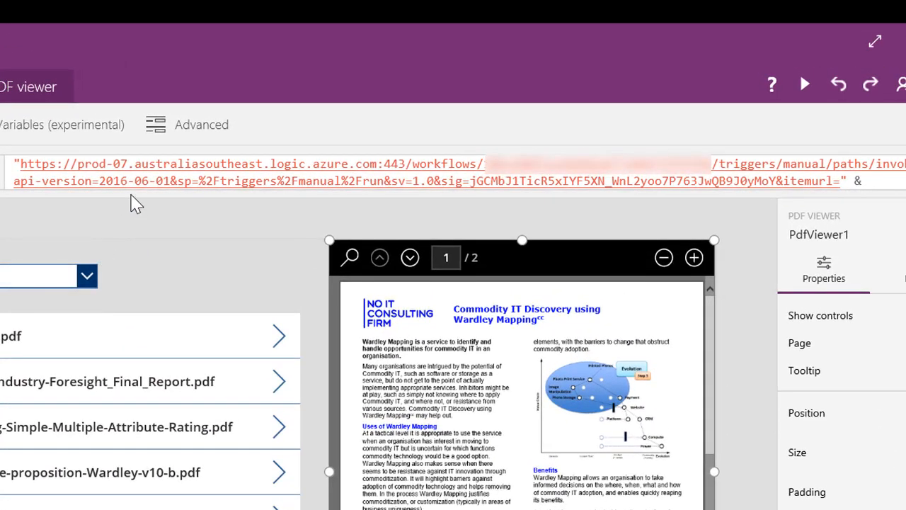
{"action": "type", "text": "Gallery1.Selected.Path"}
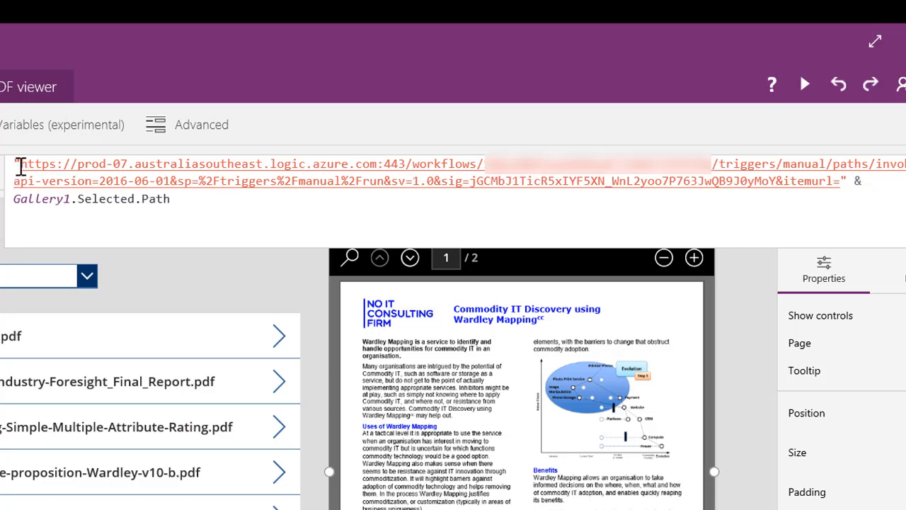
{"action": "mouse_move", "coordinate": [247, 164]}
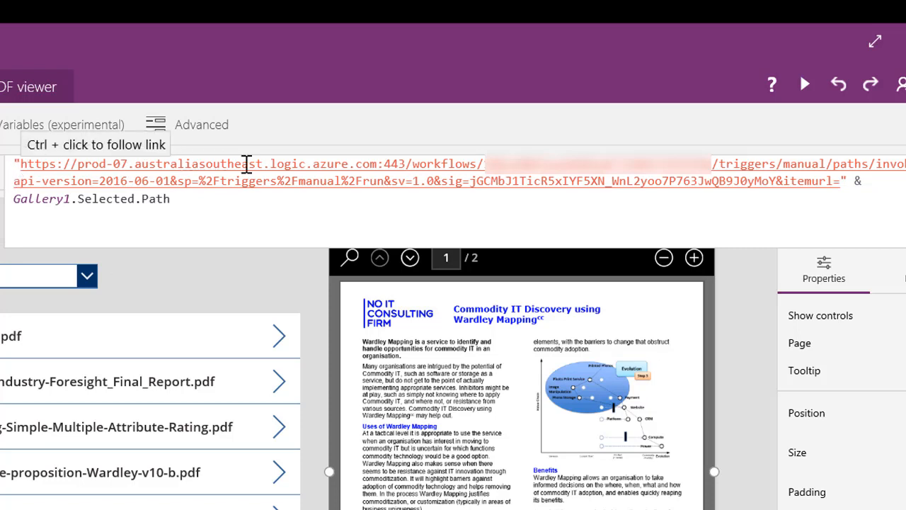
{"action": "mouse_move", "coordinate": [573, 145]}
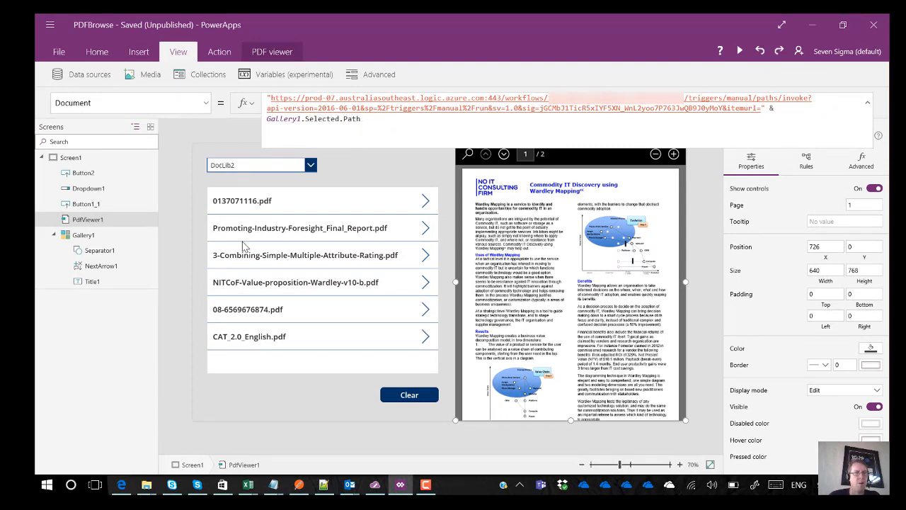
{"action": "mouse_move", "coordinate": [354, 204]}
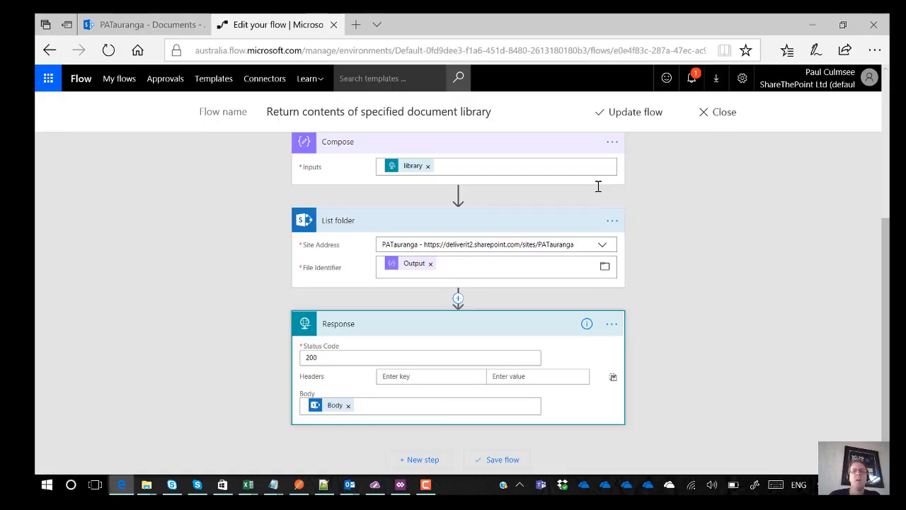
Close the document library flow without saving, returning to My flows.
{"action": "left_click", "coordinate": [724, 112]}
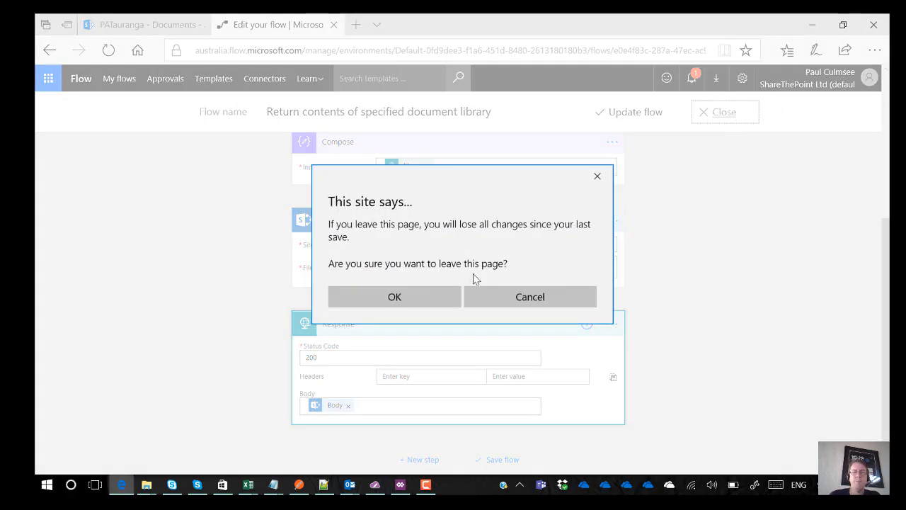
{"action": "left_click", "coordinate": [395, 297]}
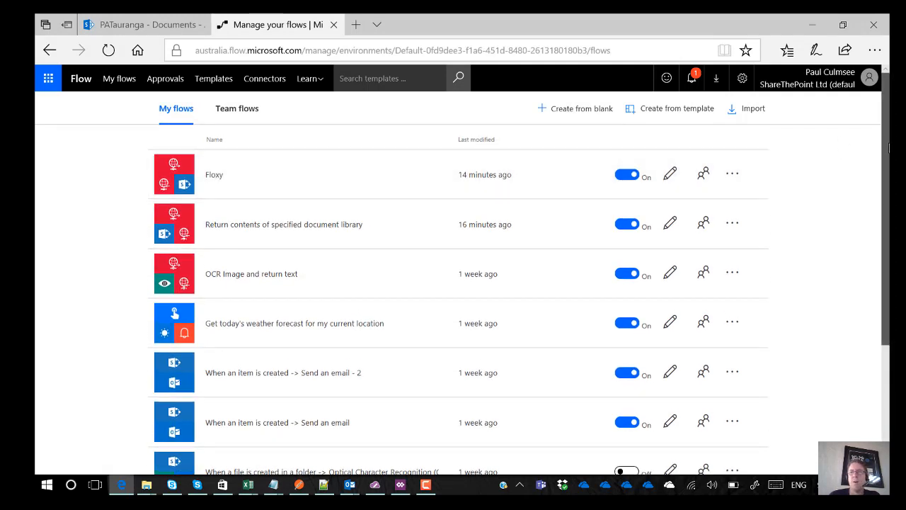
{"action": "mouse_move", "coordinate": [357, 185]}
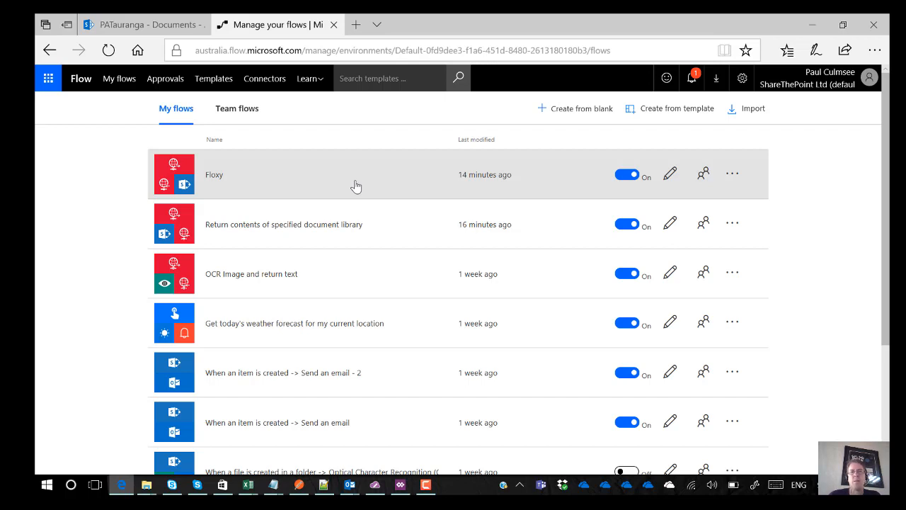
{"action": "mouse_move", "coordinate": [310, 179]}
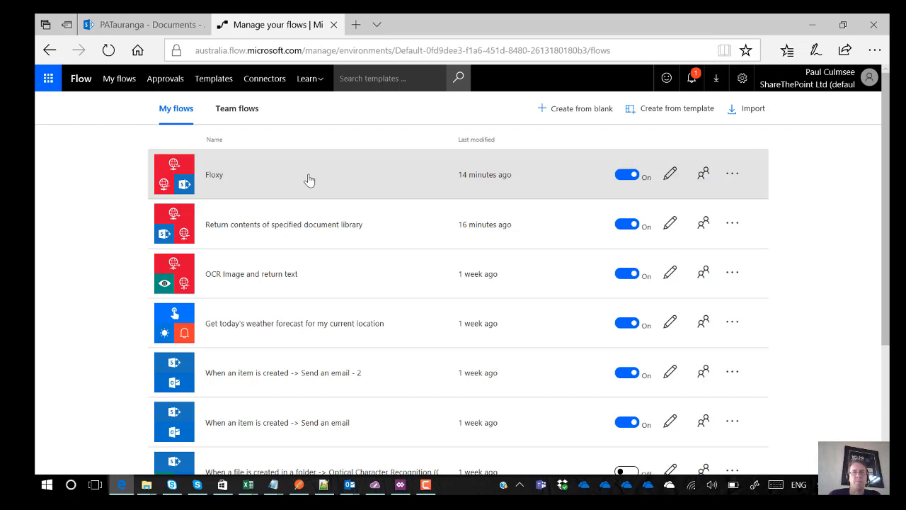
Open the Floxy flow for editing and expand its HTTP request trigger.
{"action": "left_click", "coordinate": [214, 174]}
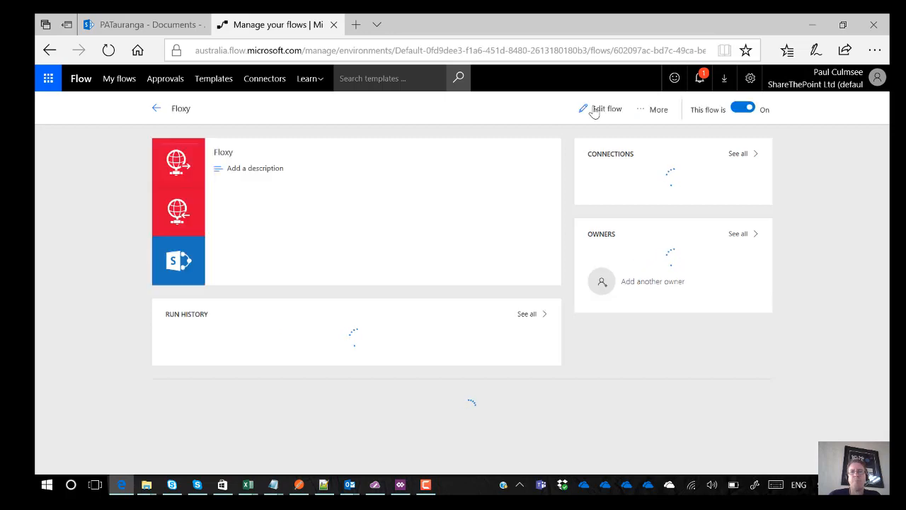
{"action": "left_click", "coordinate": [607, 109]}
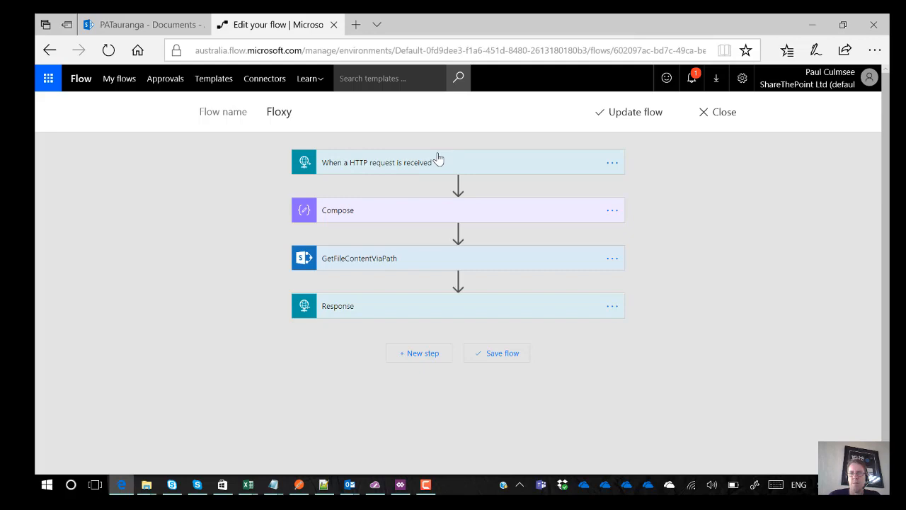
{"action": "mouse_move", "coordinate": [444, 168]}
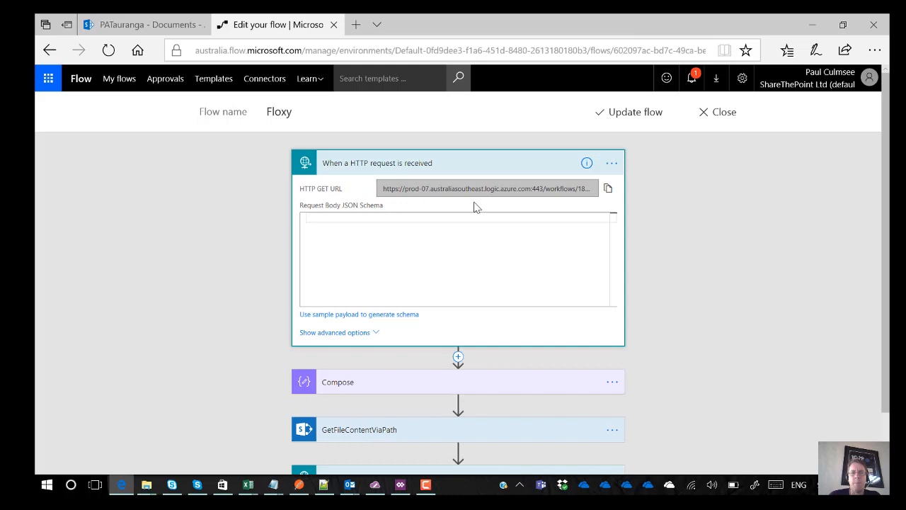
{"action": "left_click", "coordinate": [335, 332]}
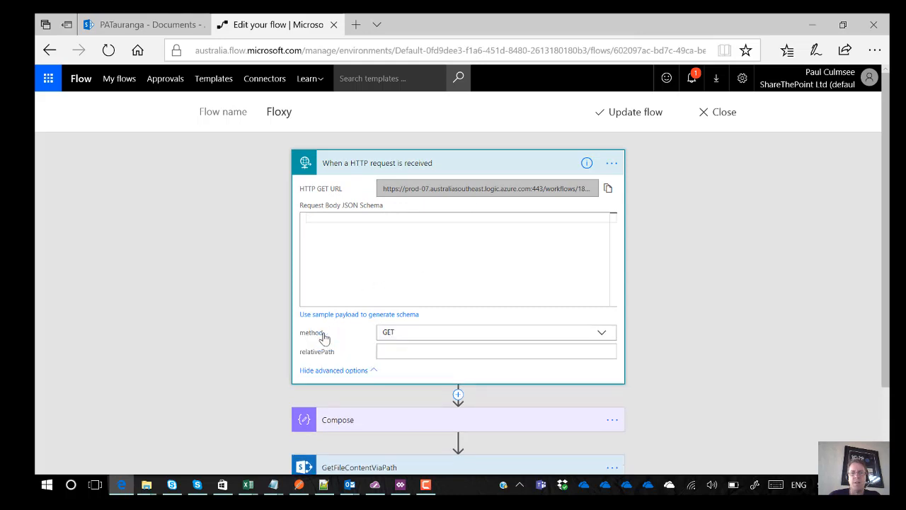
{"action": "mouse_move", "coordinate": [603, 337]}
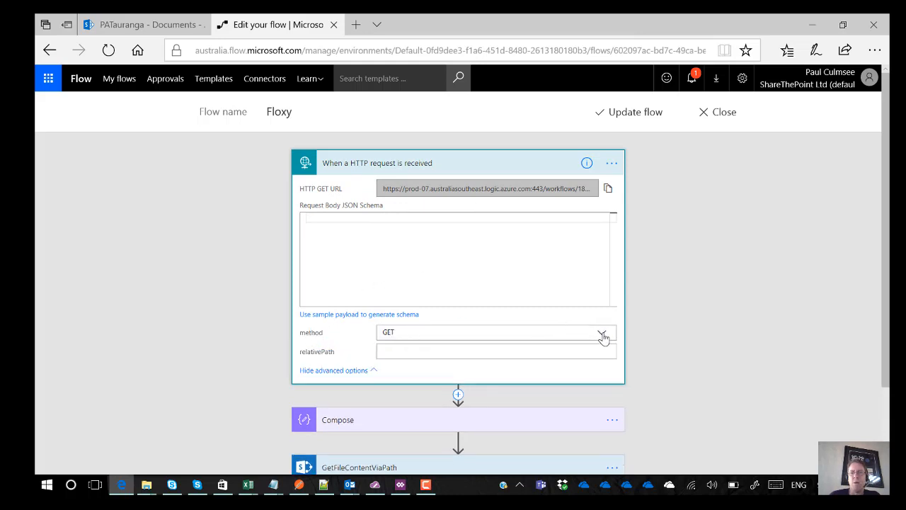
Keep GET as the trigger's request method and scroll down to the Compose step.
{"action": "left_click", "coordinate": [602, 332]}
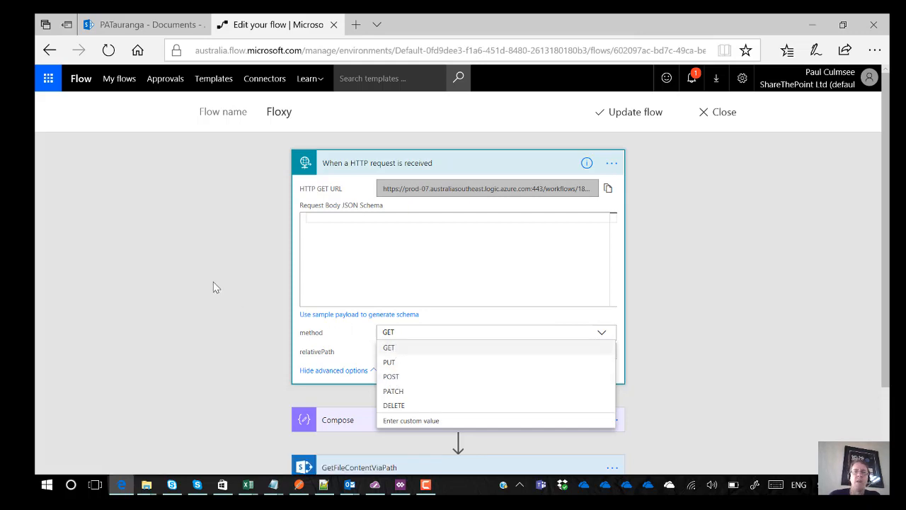
{"action": "left_click", "coordinate": [389, 347]}
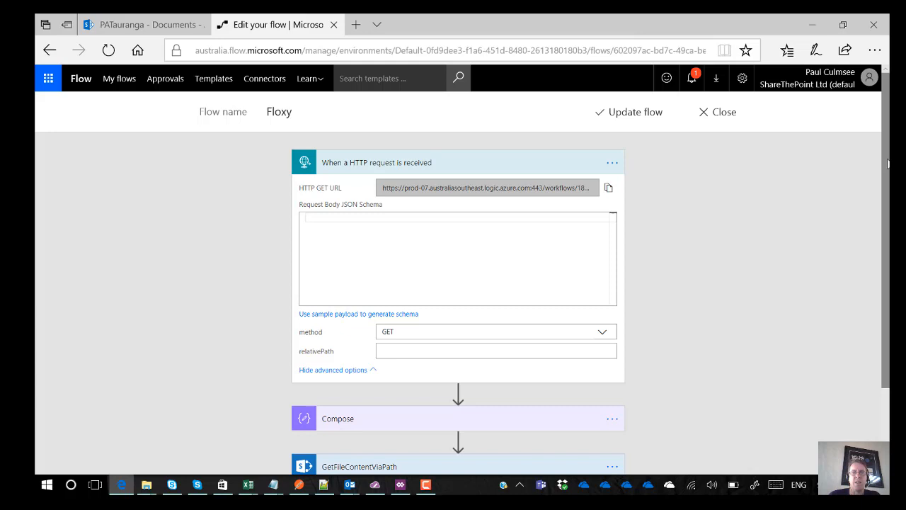
{"action": "scroll", "scroll_direction": "down", "scroll_amount": 3}
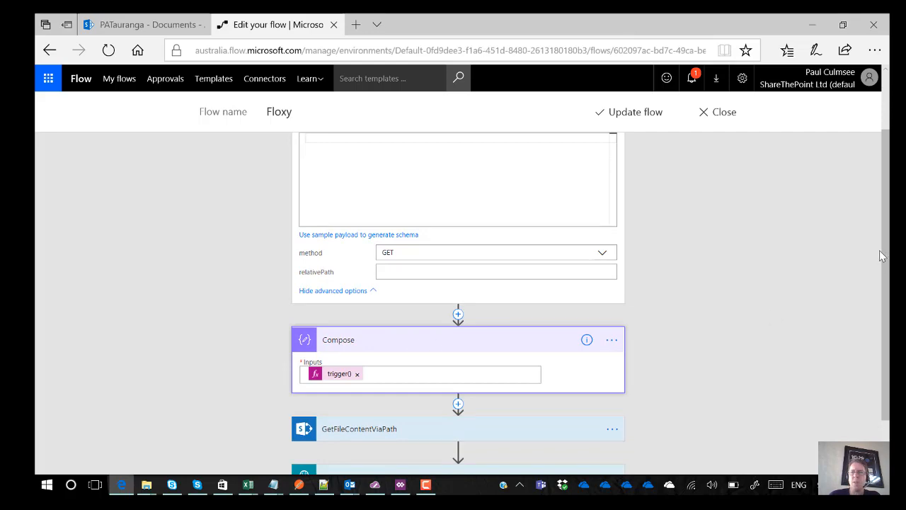
View the Compose trigger() expression reading itemurl, then dismiss the expression editor.
{"action": "scroll", "scroll_direction": "down", "scroll_amount": 3}
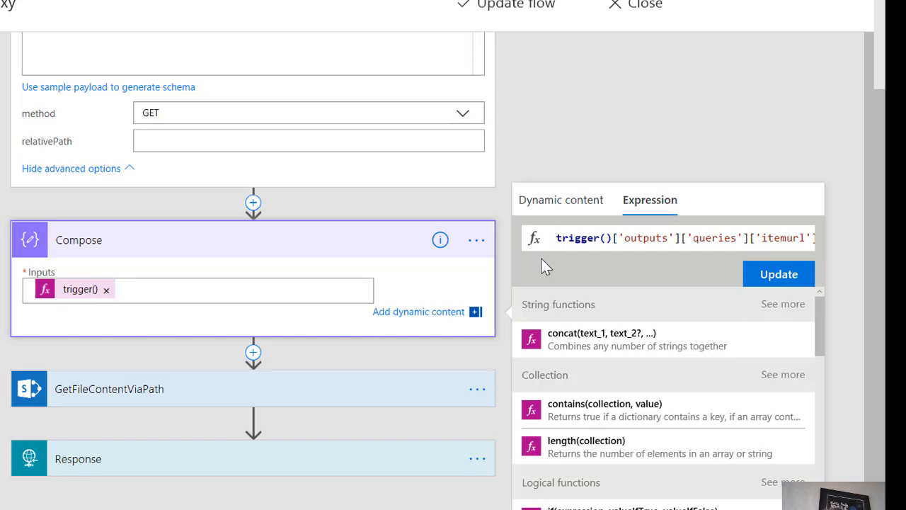
{"action": "left_click", "coordinate": [602, 237]}
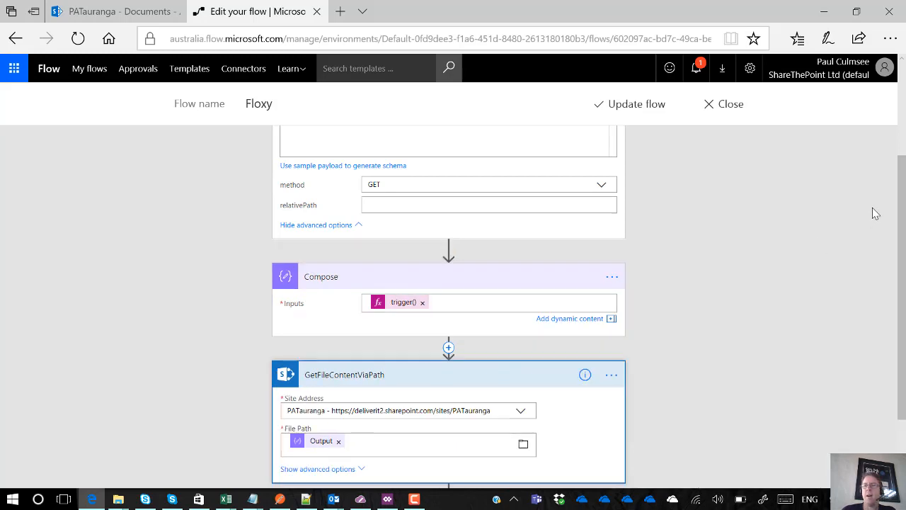
Scroll down to the Response step returning status 200 with Content-Type Image/jpeg.
{"action": "scroll", "scroll_direction": "down", "scroll_amount": 3}
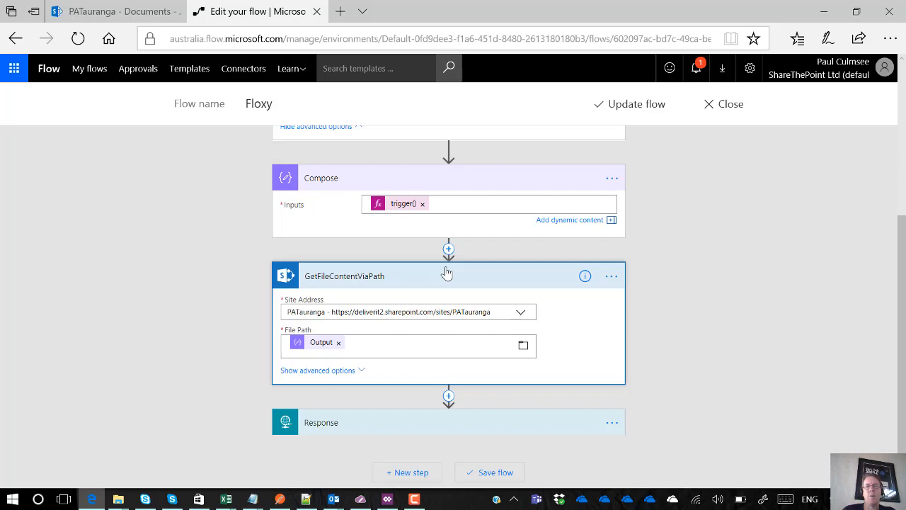
{"action": "mouse_move", "coordinate": [337, 191]}
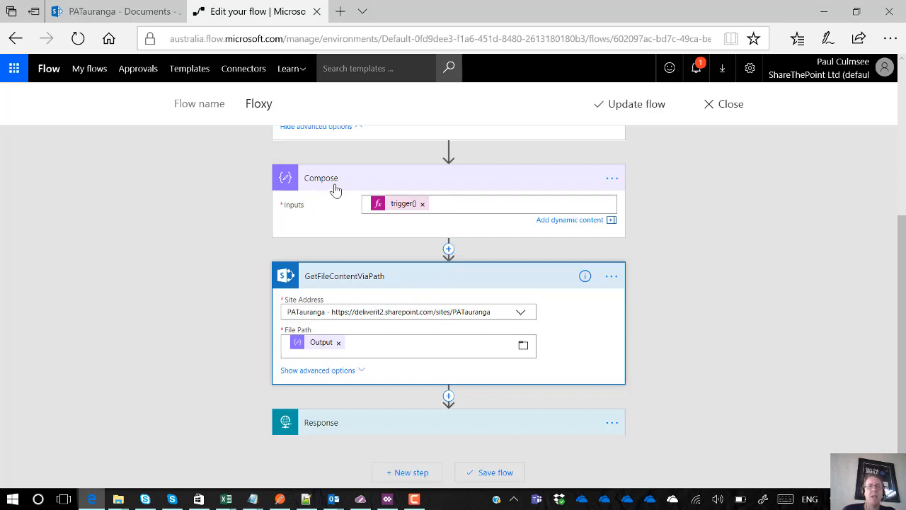
{"action": "mouse_move", "coordinate": [322, 347]}
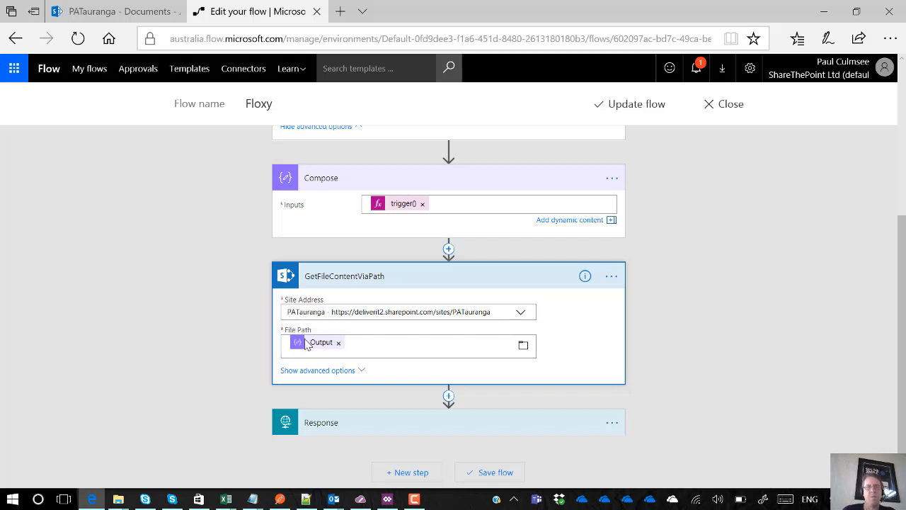
{"action": "mouse_move", "coordinate": [381, 252]}
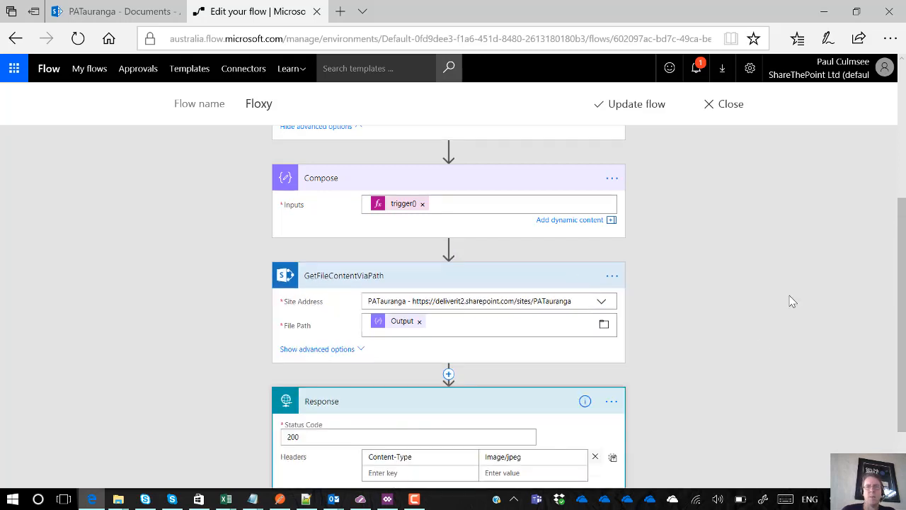
Scroll to review the Response body set to File Content.
{"action": "scroll", "scroll_direction": "down", "scroll_amount": 3}
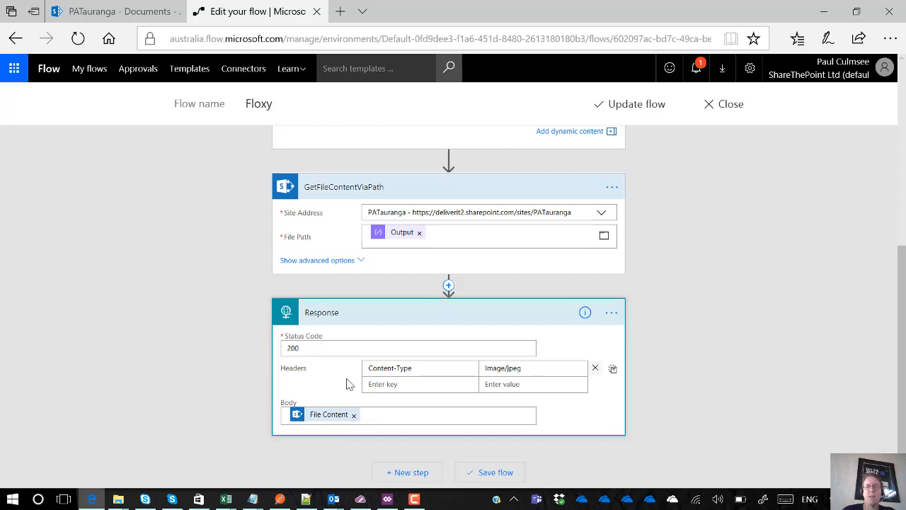
{"action": "mouse_move", "coordinate": [289, 265]}
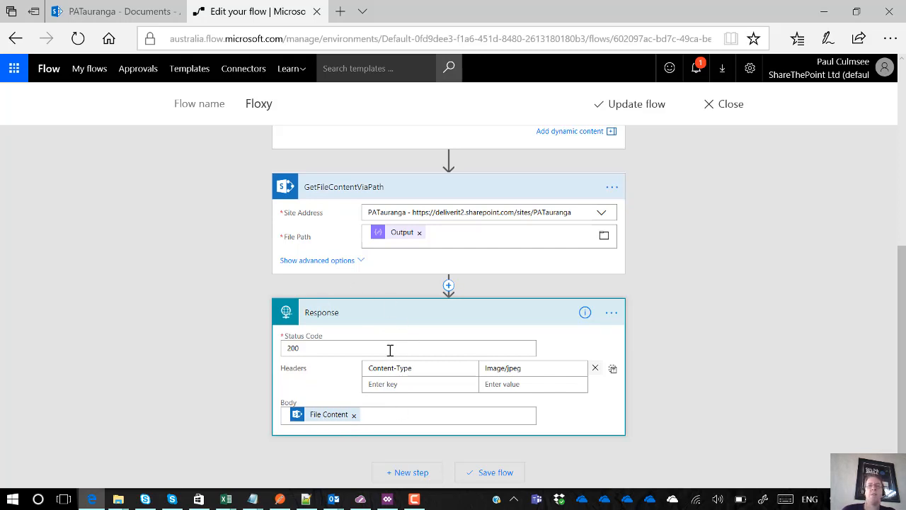
{"action": "key", "text": "alt+tab"}
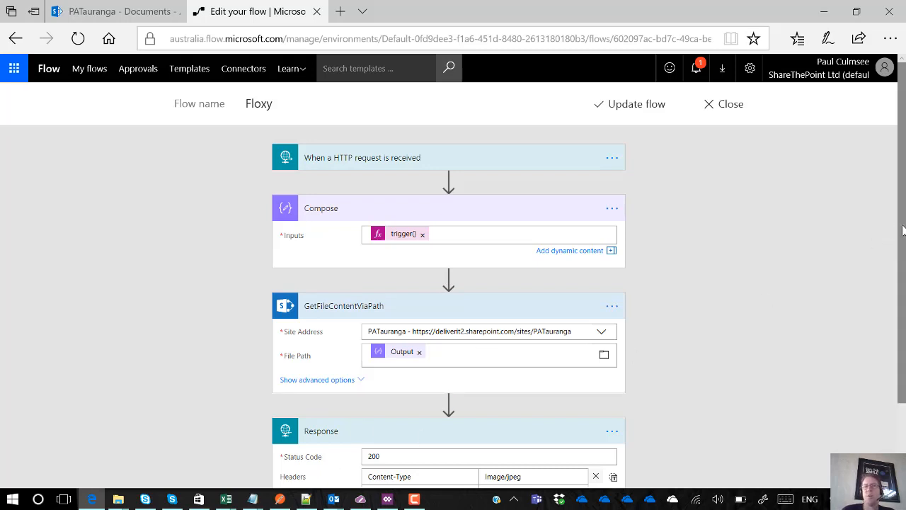
{"action": "mouse_move", "coordinate": [278, 127]}
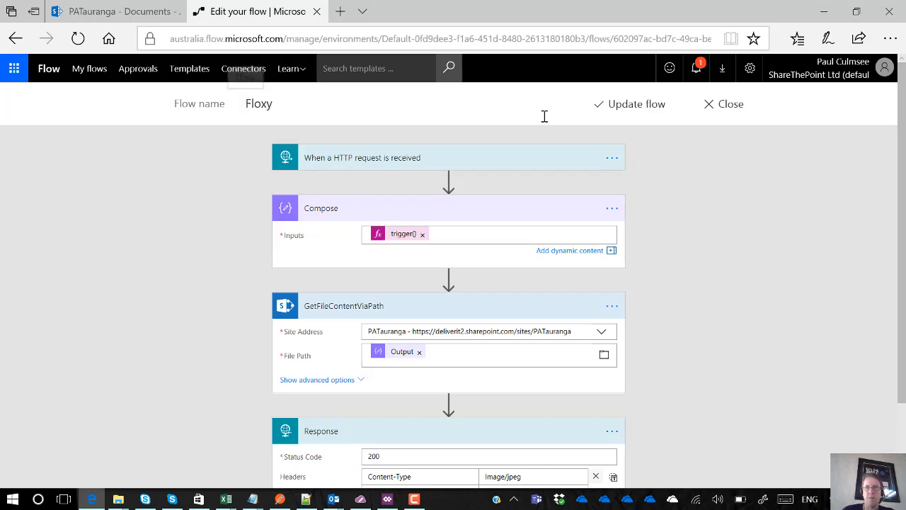
Open GetFileContentViaPath's options menu to see its SharePoint connection.
{"action": "scroll", "scroll_direction": "down", "scroll_amount": 3}
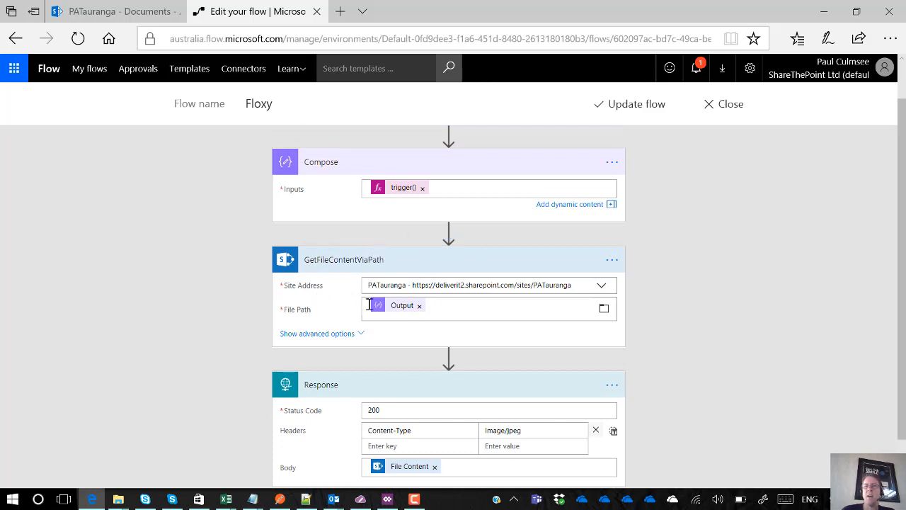
{"action": "left_click", "coordinate": [611, 259]}
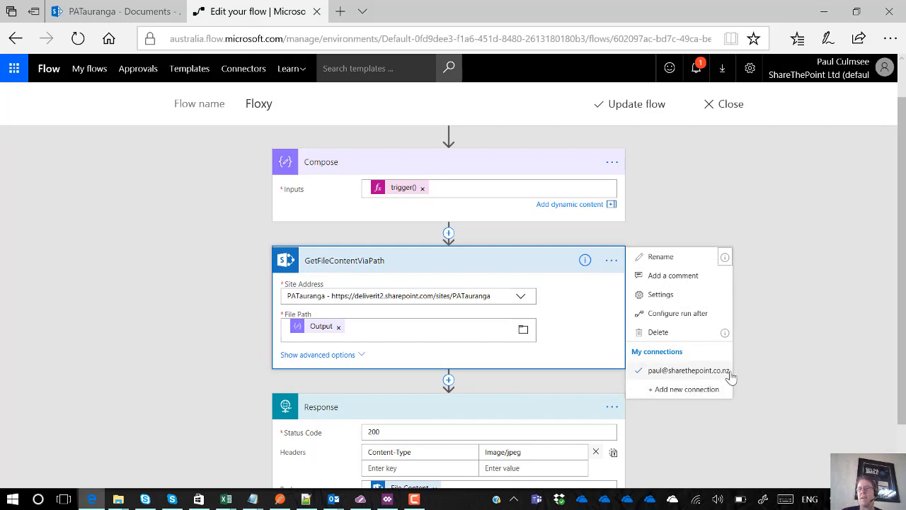
{"action": "mouse_move", "coordinate": [687, 372]}
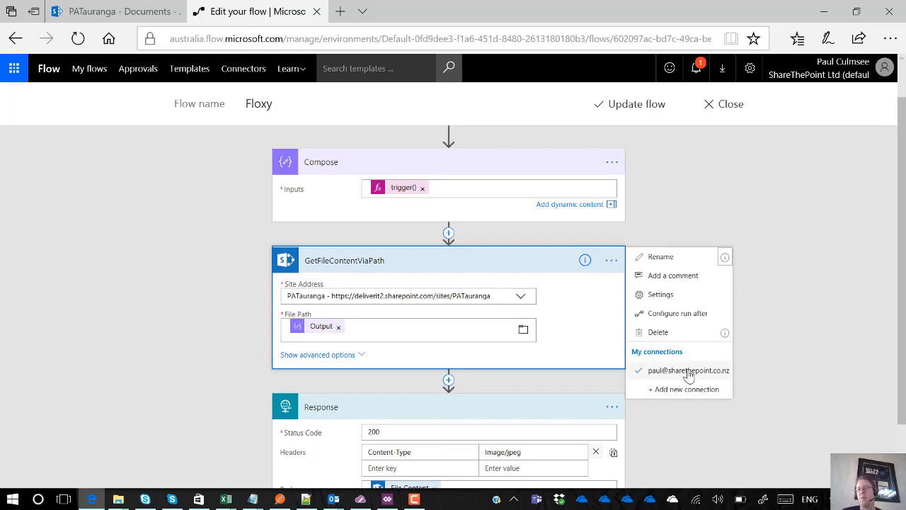
{"action": "mouse_move", "coordinate": [843, 94]}
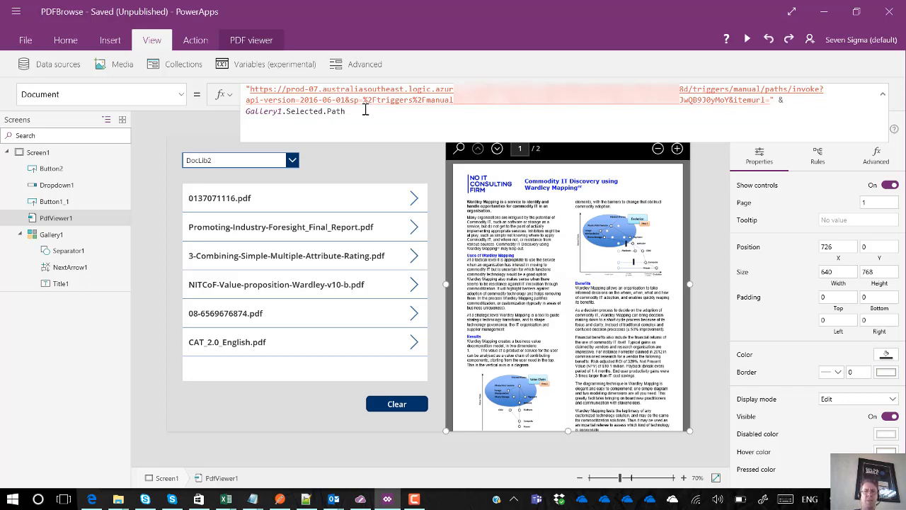
{"action": "mouse_move", "coordinate": [620, 112]}
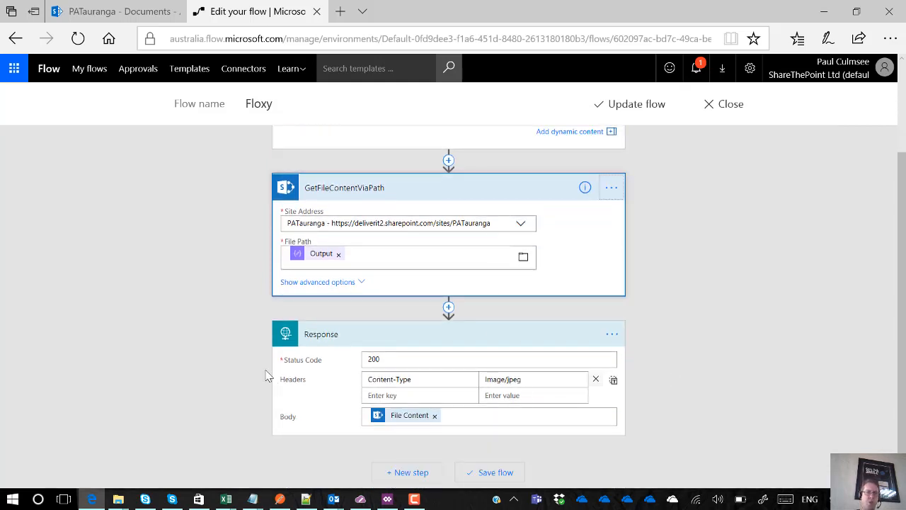
{"action": "mouse_move", "coordinate": [616, 398]}
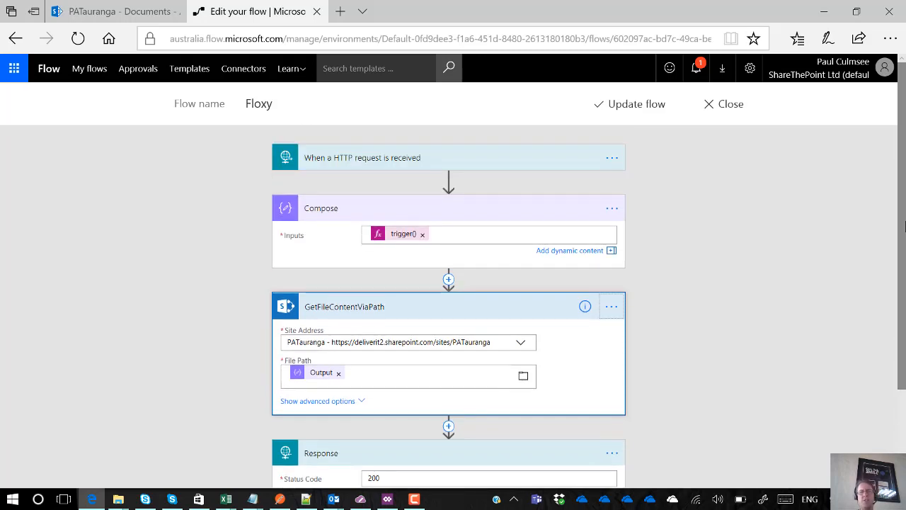
{"action": "mouse_move", "coordinate": [740, 203]}
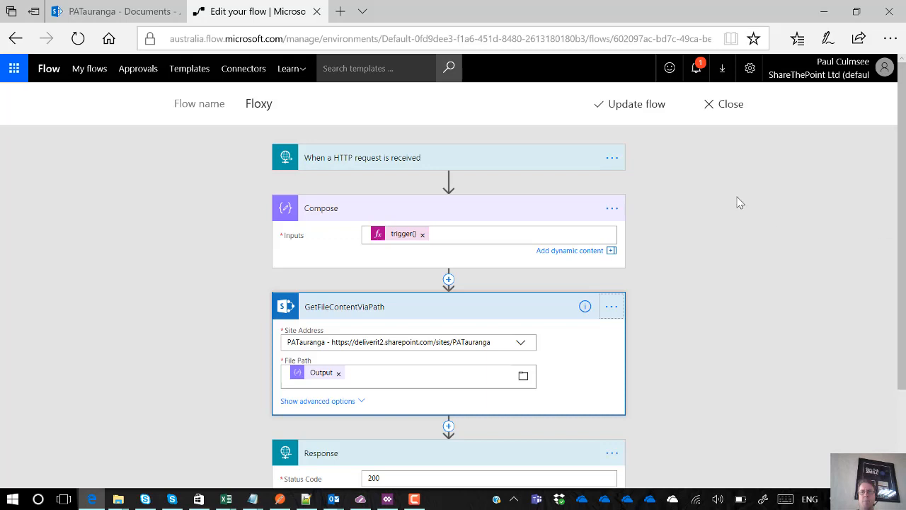
{"action": "mouse_move", "coordinate": [467, 172]}
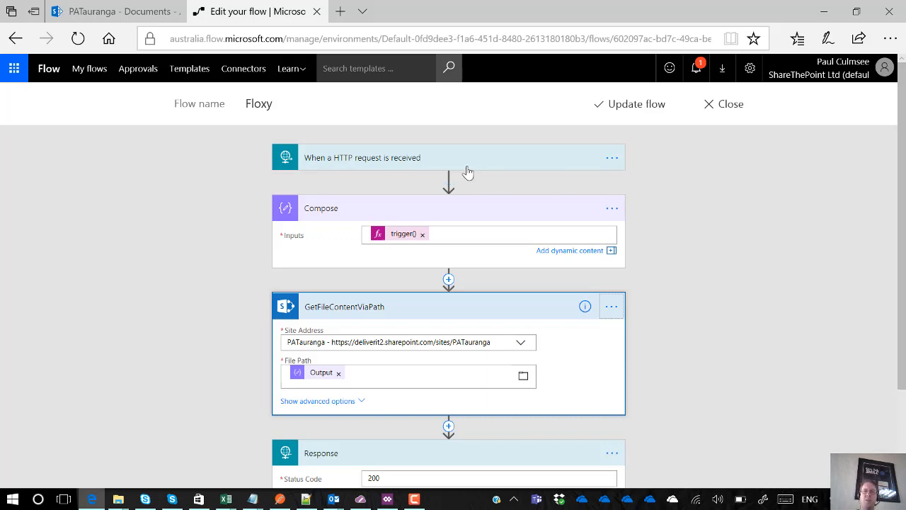
{"action": "mouse_move", "coordinate": [372, 162]}
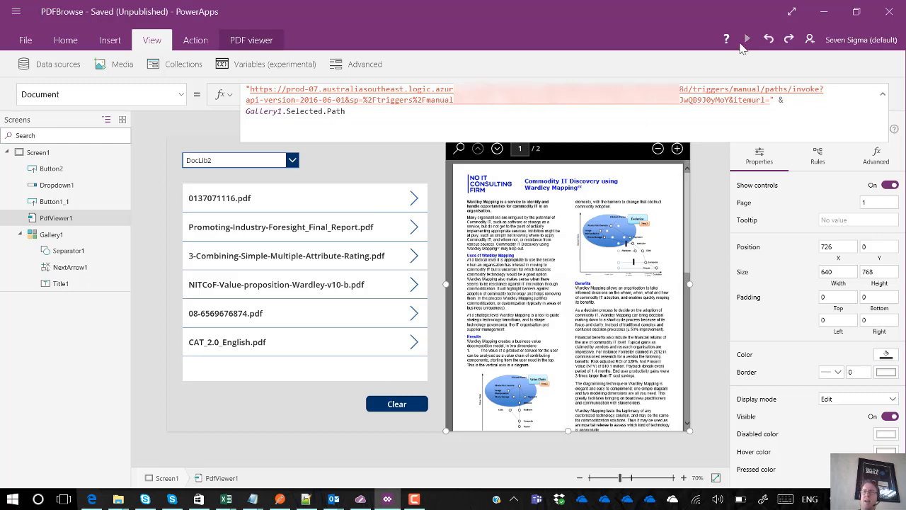
Run the PDFBrowse app in preview mode.
{"action": "left_click", "coordinate": [747, 39]}
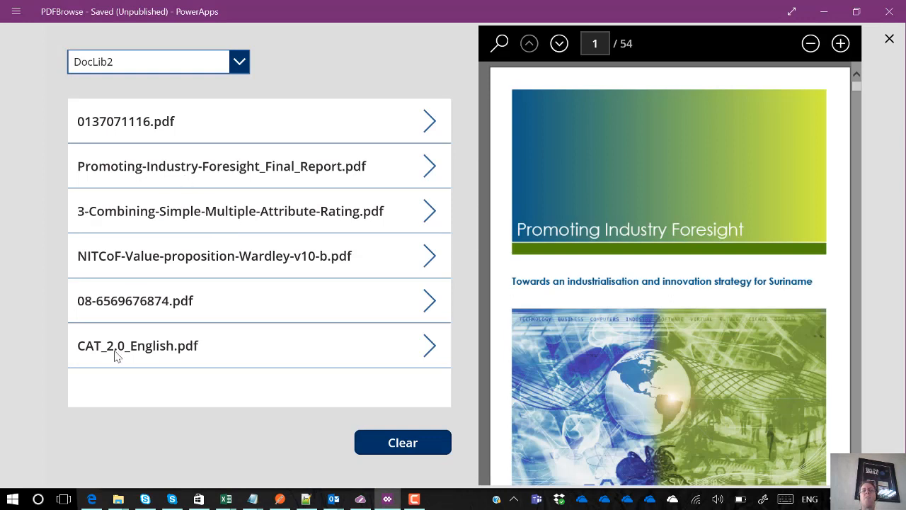
{"action": "mouse_move", "coordinate": [227, 310]}
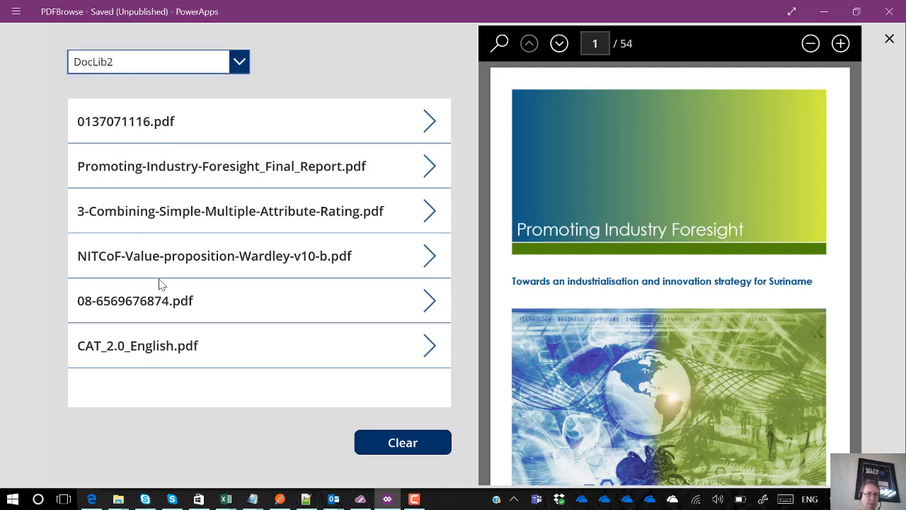
{"action": "mouse_move", "coordinate": [191, 216]}
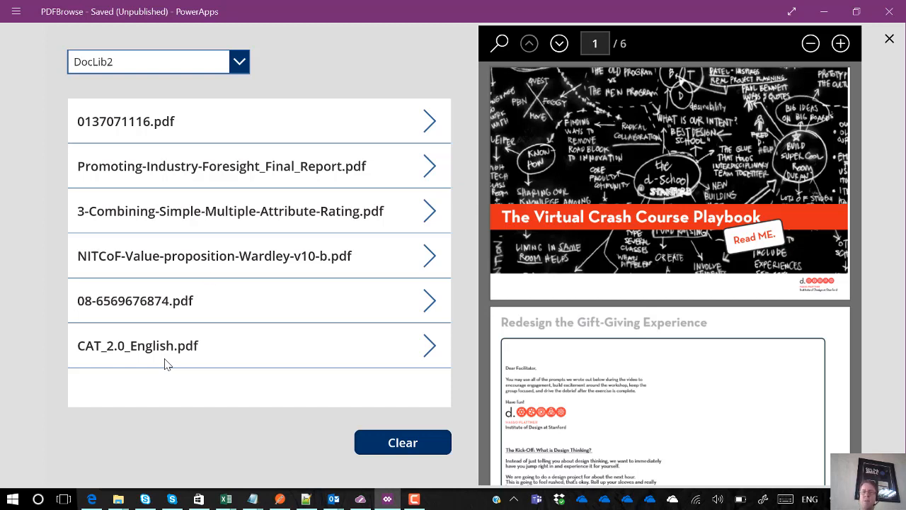
{"action": "mouse_move", "coordinate": [260, 261]}
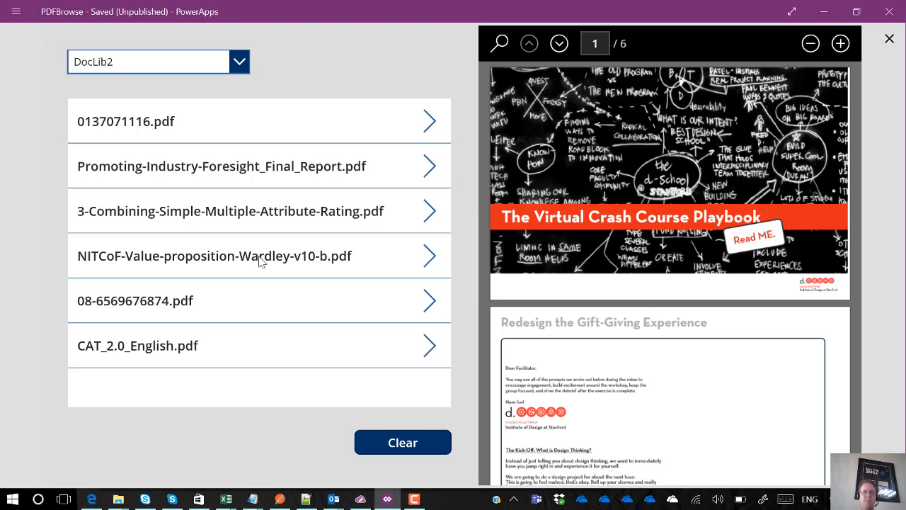